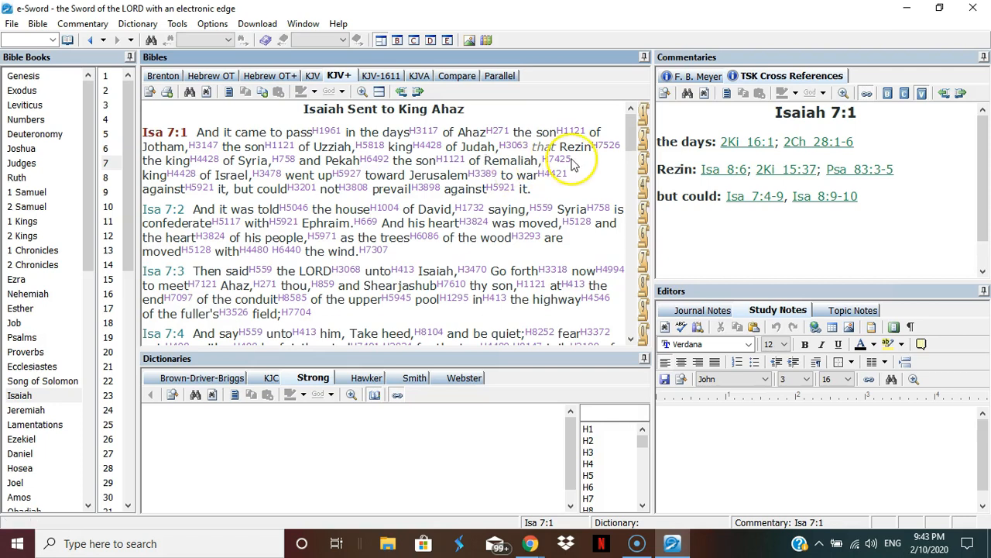
# Read down the KJV+ pane and make Isaiah 7:3 the current verse for TSK cross references
pyautogui.scroll(-3)
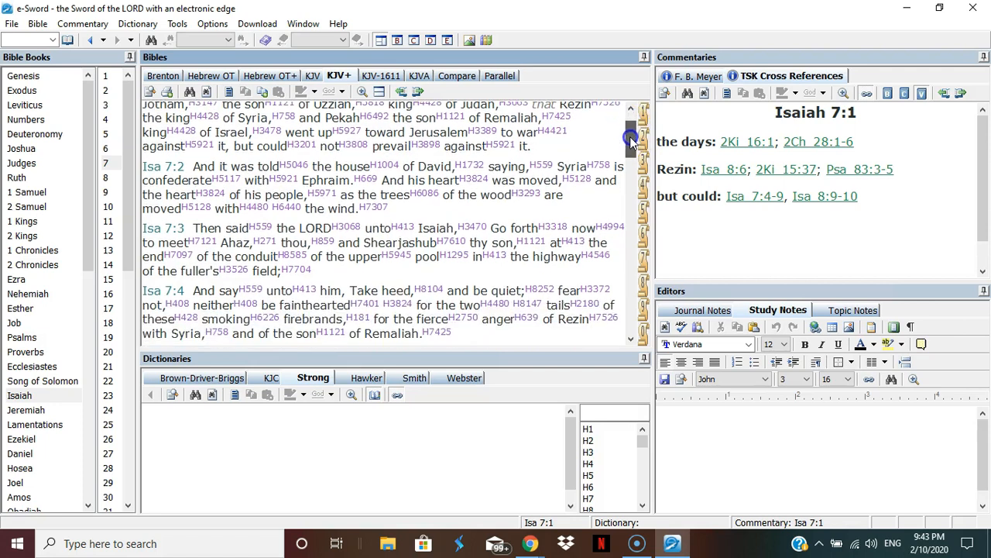
pyautogui.scroll(-3)
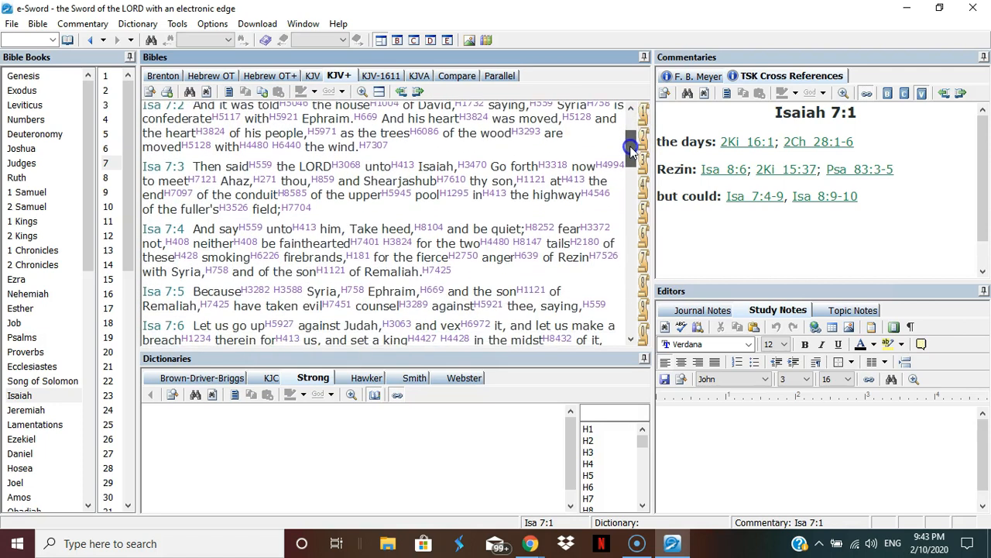
pyautogui.scroll(-3)
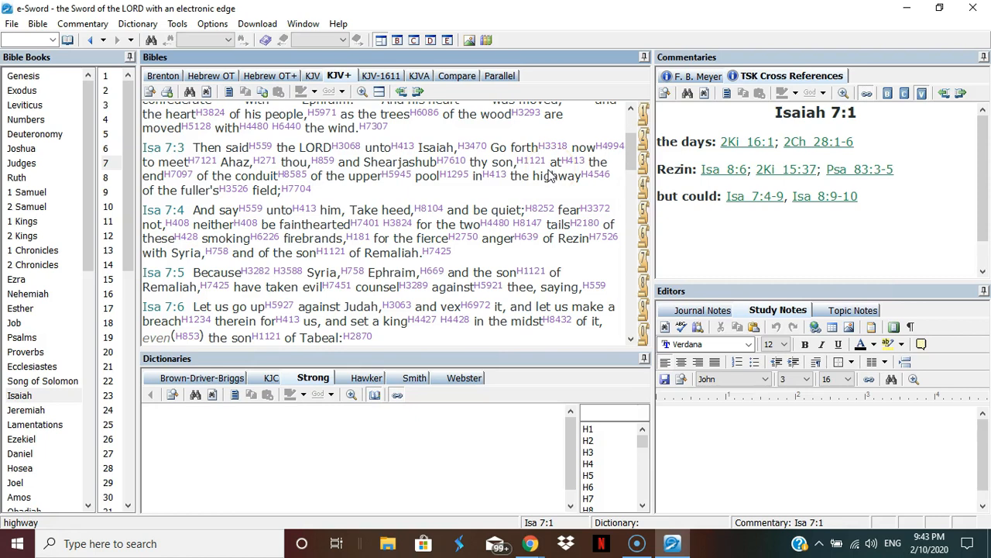
pyautogui.moveTo(535, 183)
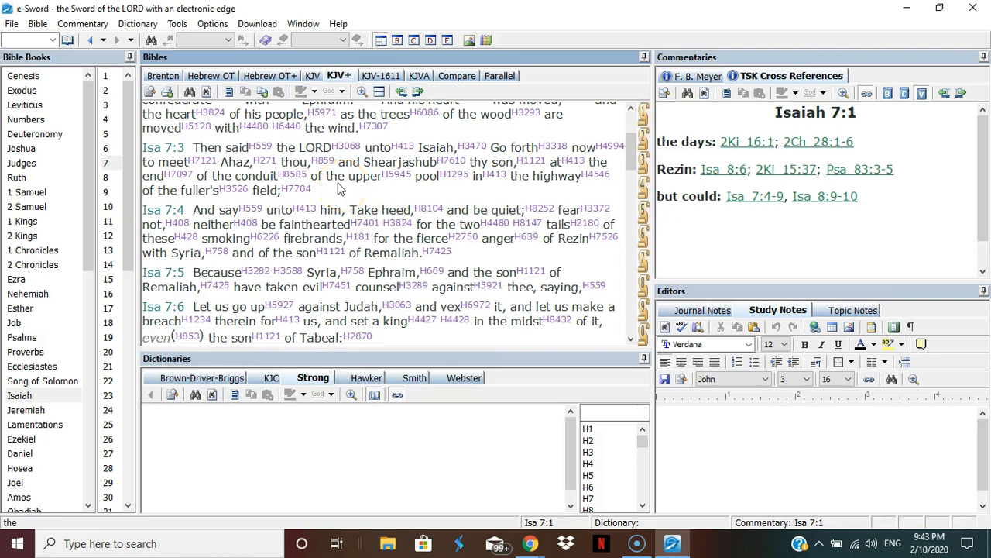
pyautogui.click(403, 145)
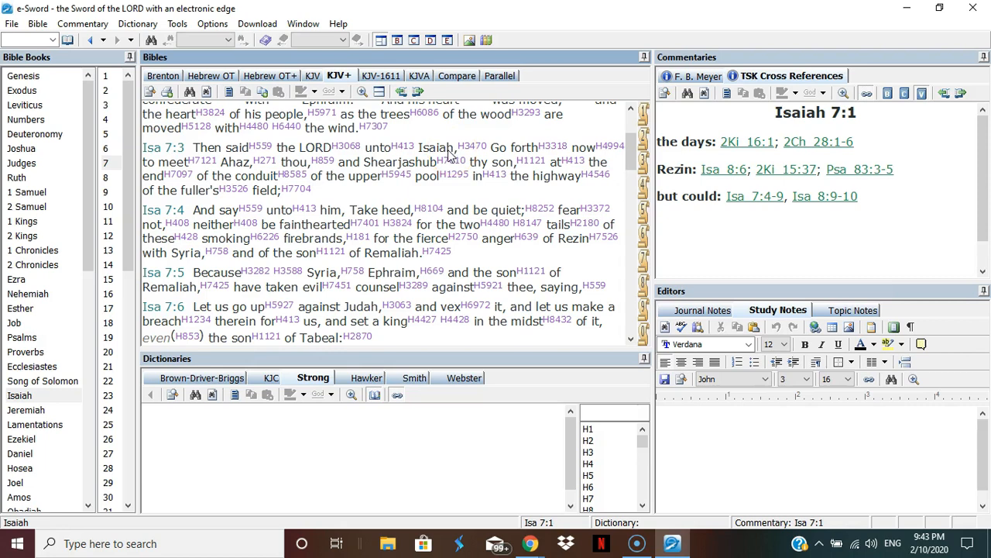
pyautogui.moveTo(447, 156)
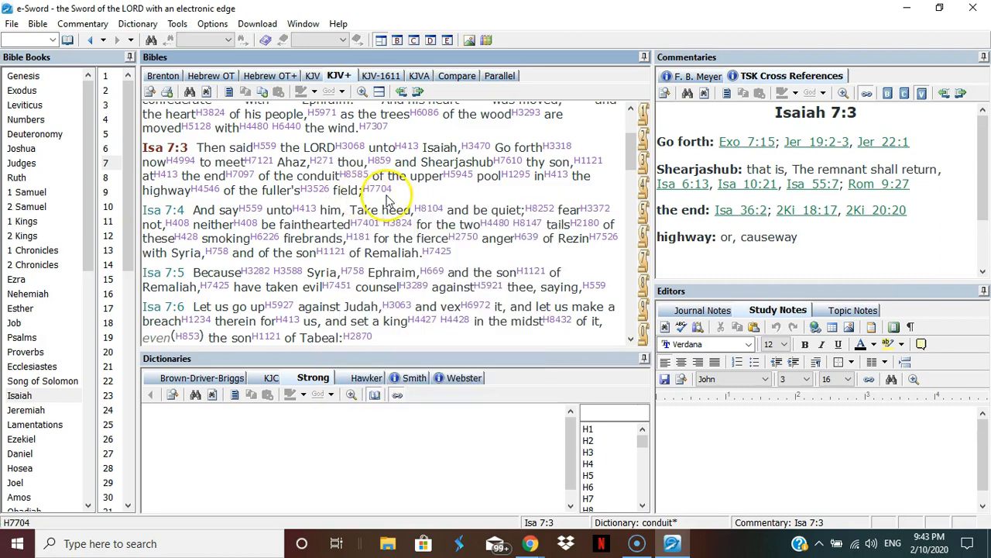
# Highlight all of Isaiah 7:3, then the phrase 'the son of Tabeal' in 7:6
pyautogui.moveTo(387, 163); pyautogui.dragTo(316, 192)
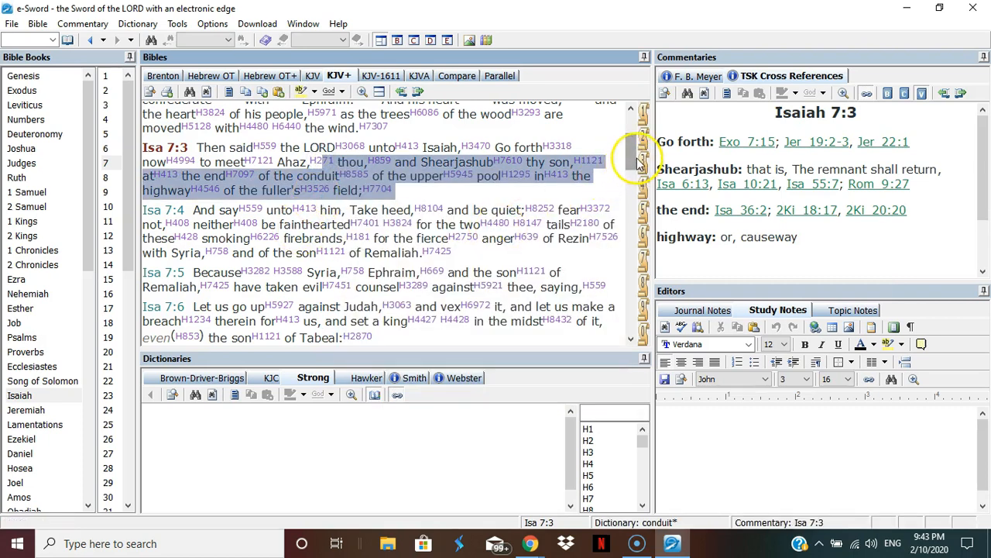
pyautogui.scroll(-3)
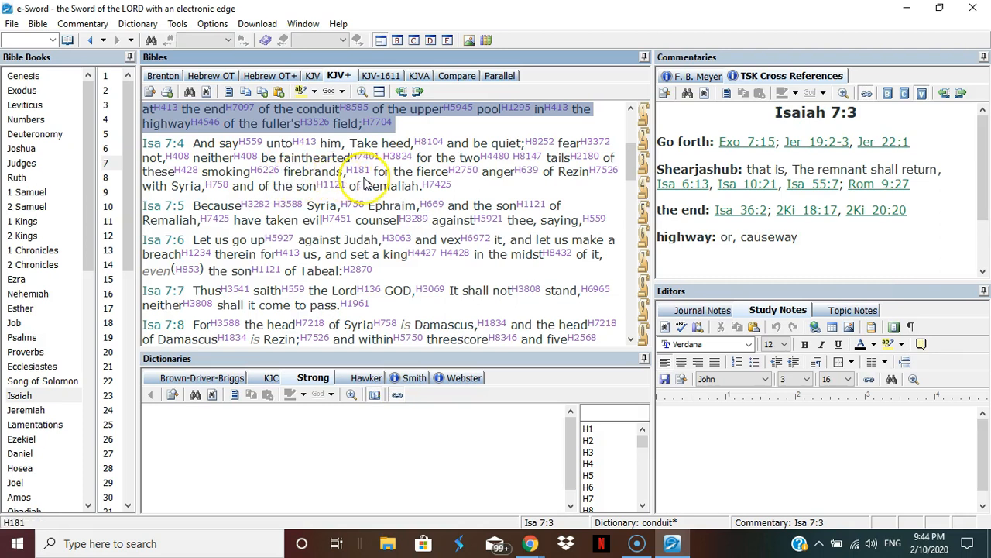
pyautogui.click(319, 186)
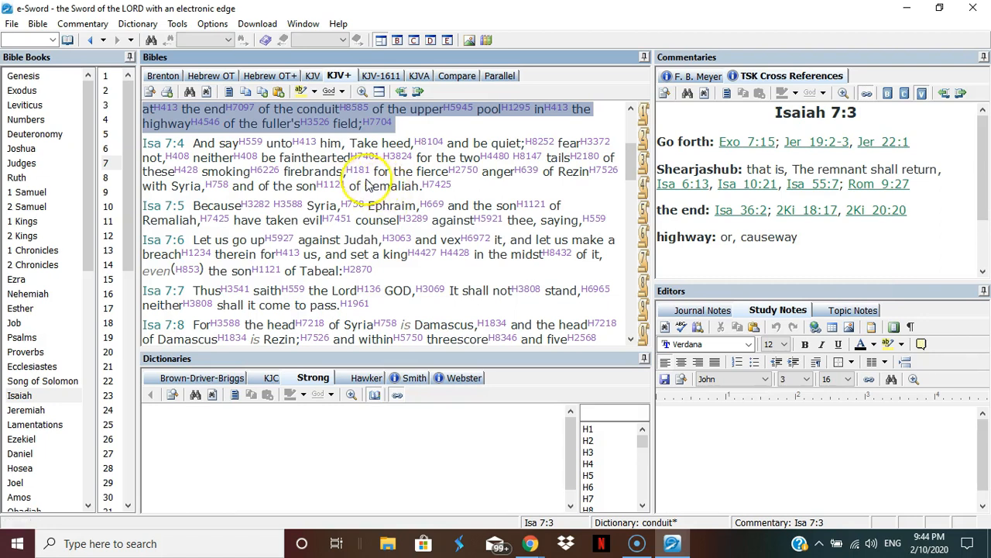
pyautogui.moveTo(360, 170)
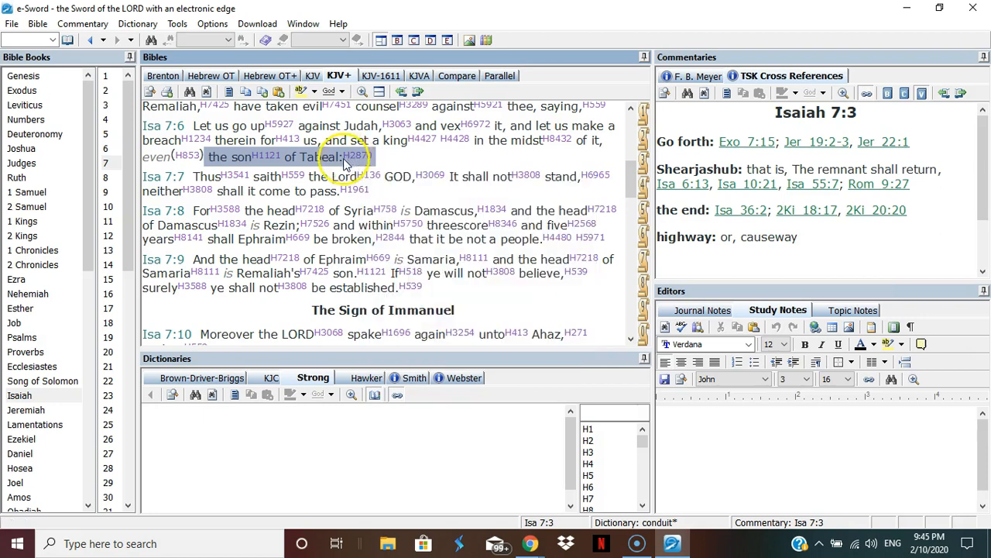
# Read on to Isaiah 7:8 and begin marking out that whole verse
pyautogui.scroll(-3)
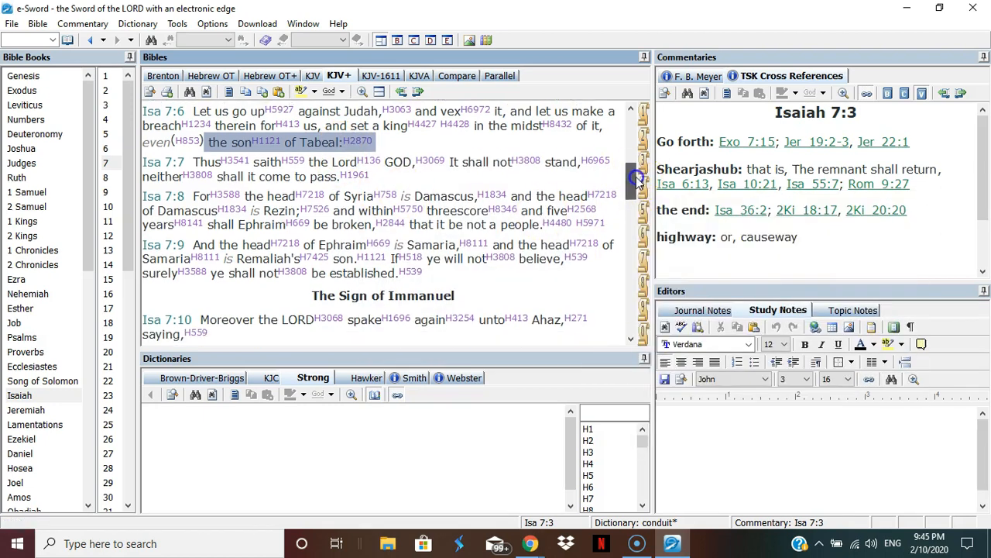
pyautogui.scroll(-3)
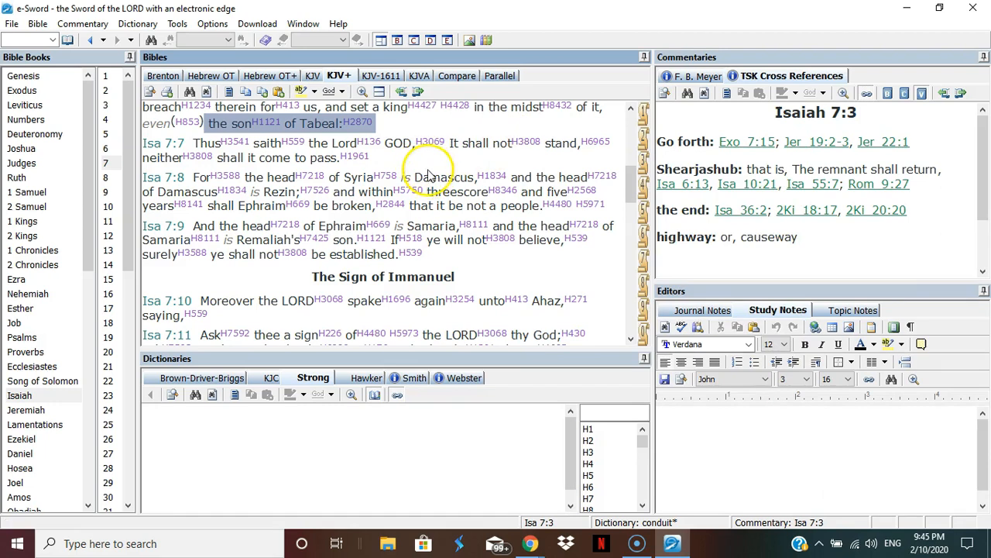
pyautogui.click(406, 191)
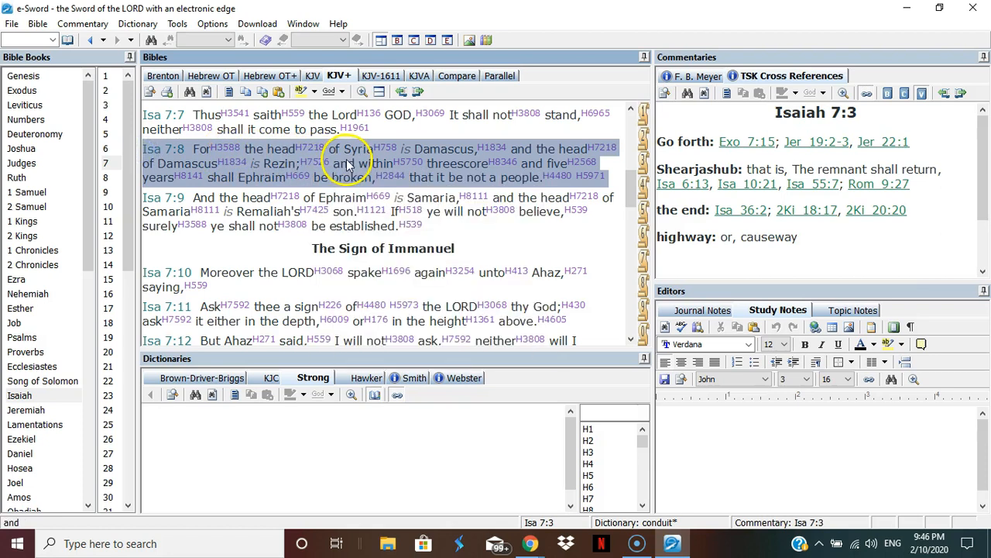
pyautogui.moveTo(369, 163)
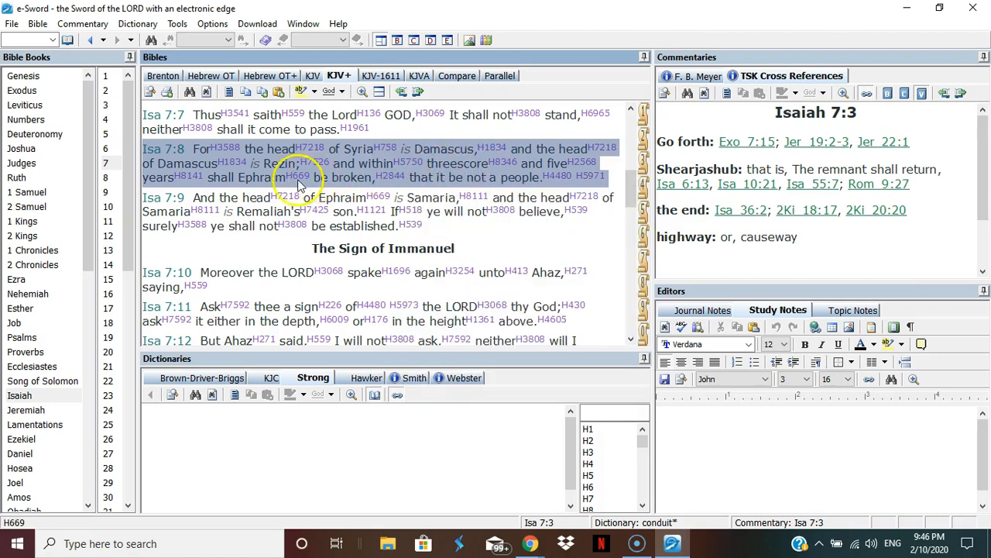
pyautogui.moveTo(452, 176)
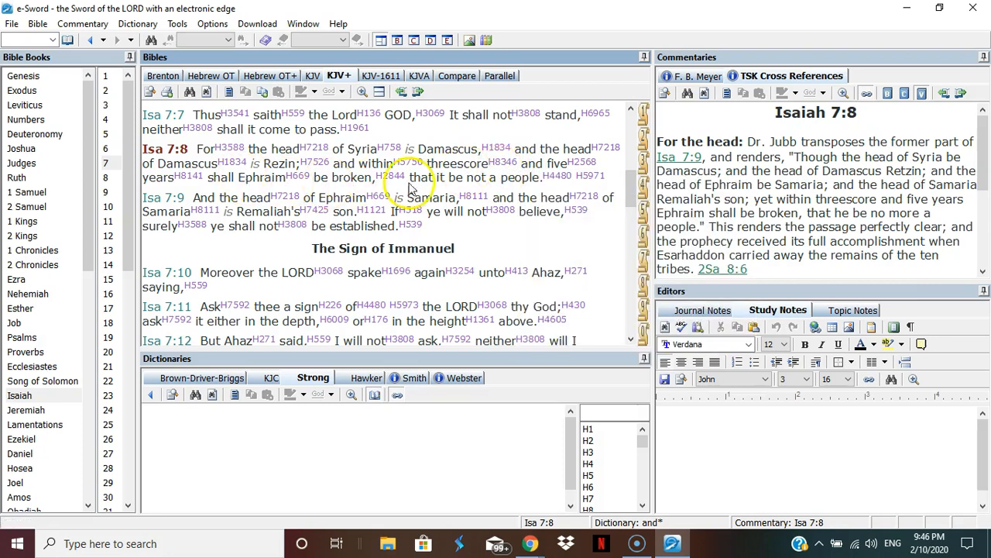
pyautogui.moveTo(612, 185)
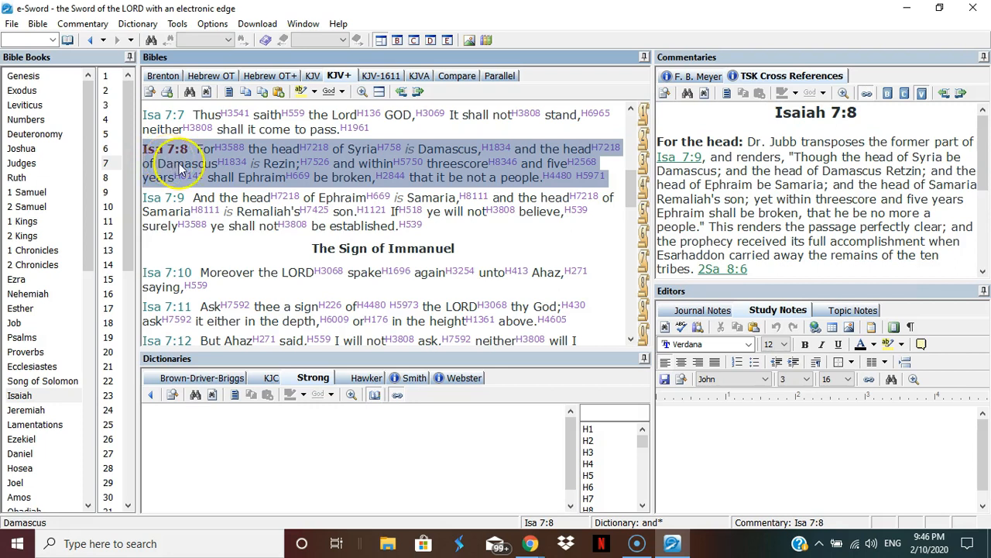
pyautogui.moveTo(477, 170)
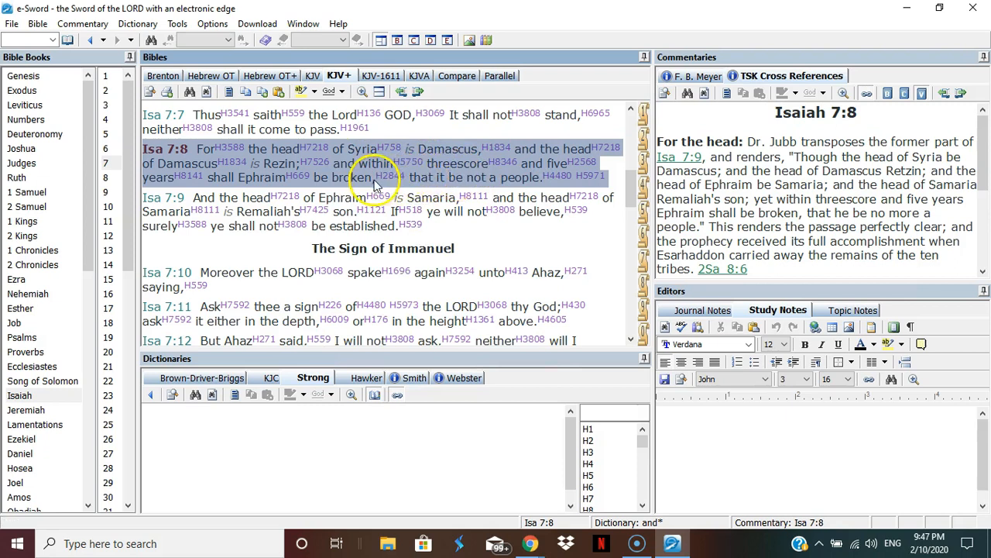
pyautogui.moveTo(261, 180)
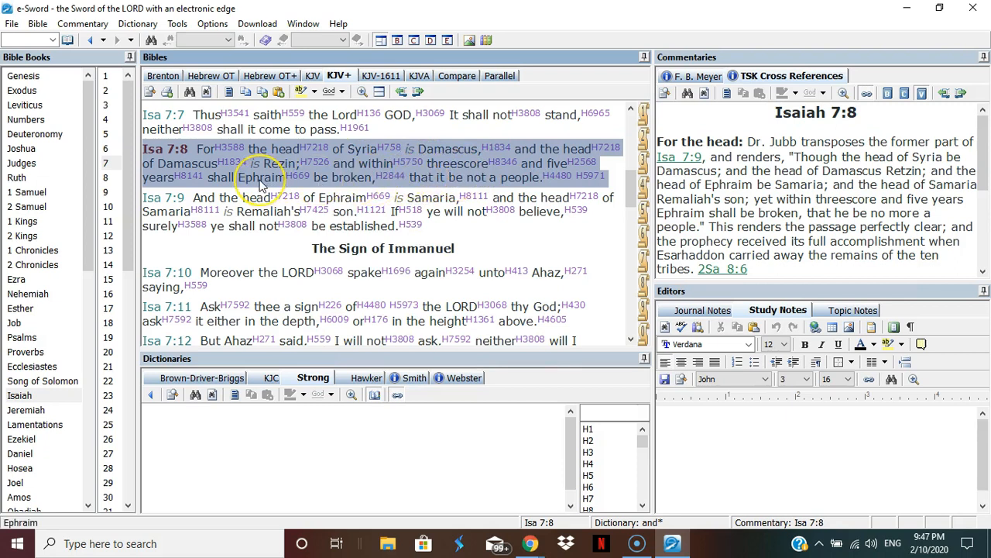
pyautogui.moveTo(437, 186)
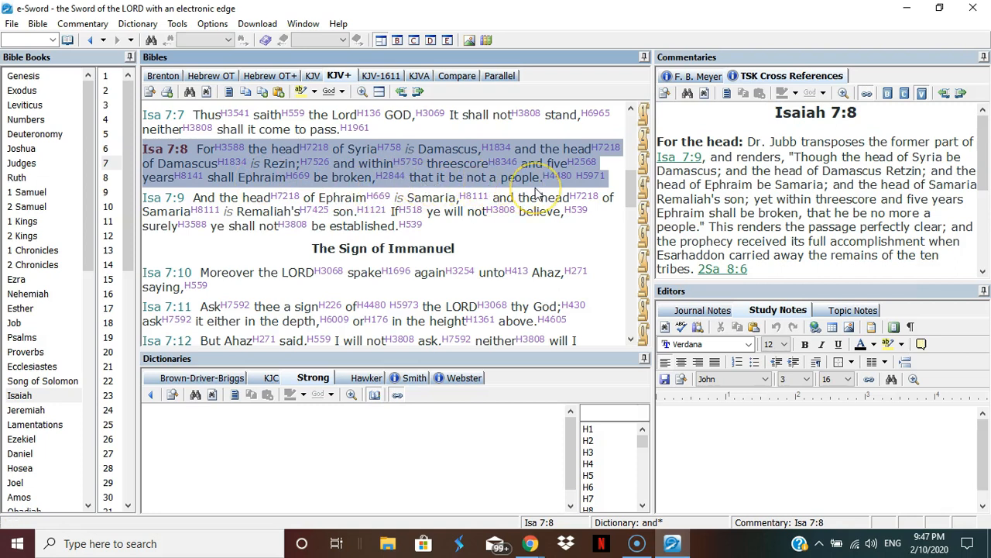
pyautogui.moveTo(552, 192)
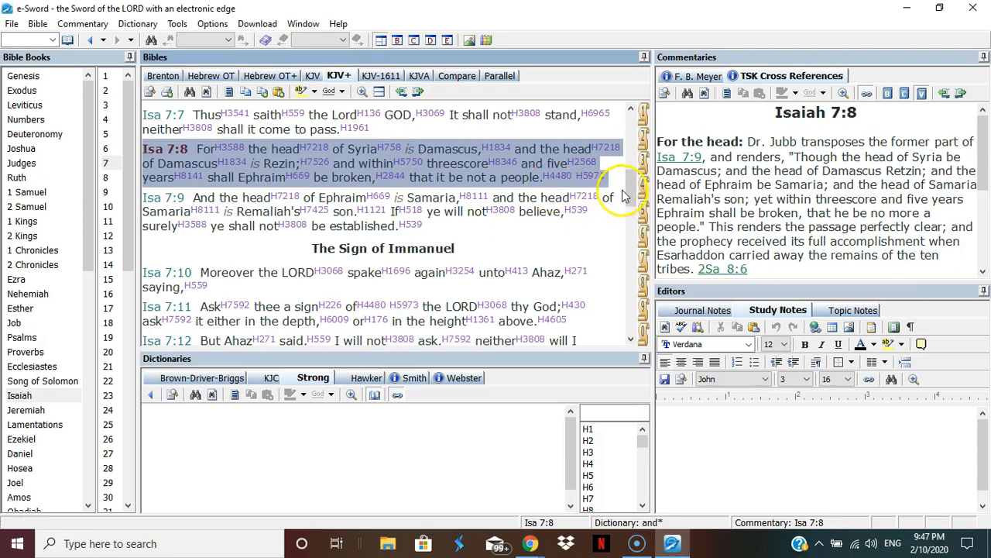
# Bring Isaiah 7:8 to the top of the KJV+ reading with the verse marked
pyautogui.scroll(-3)
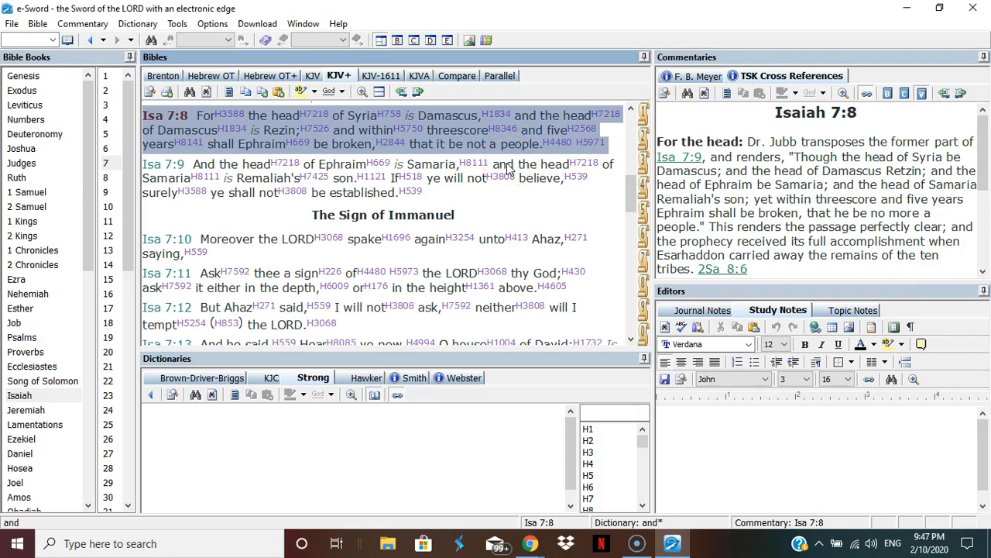
pyautogui.moveTo(502, 169)
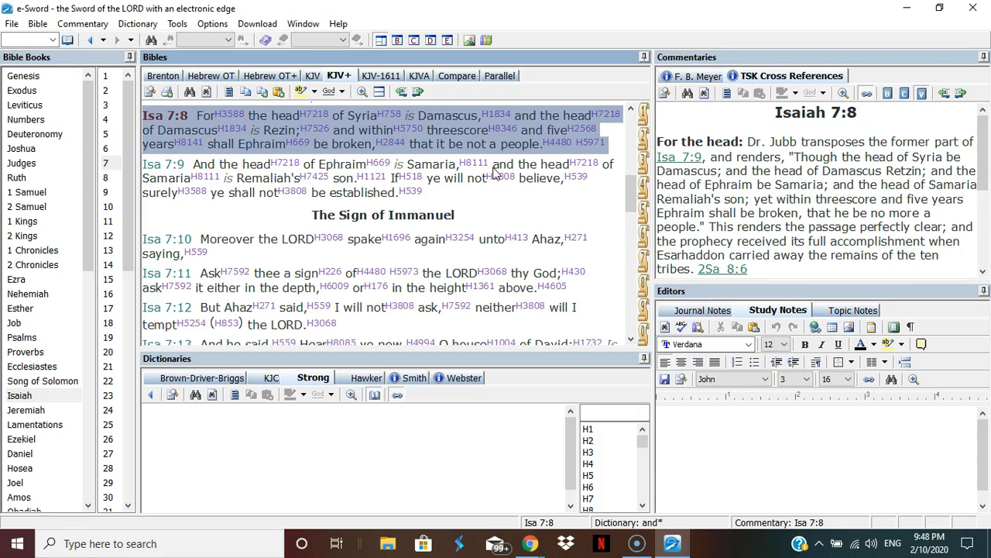
# Clear the 7:8 marking and mark 'Ephraim is Samaria' in 7:9, showing Strong's H8111
pyautogui.click(431, 164)
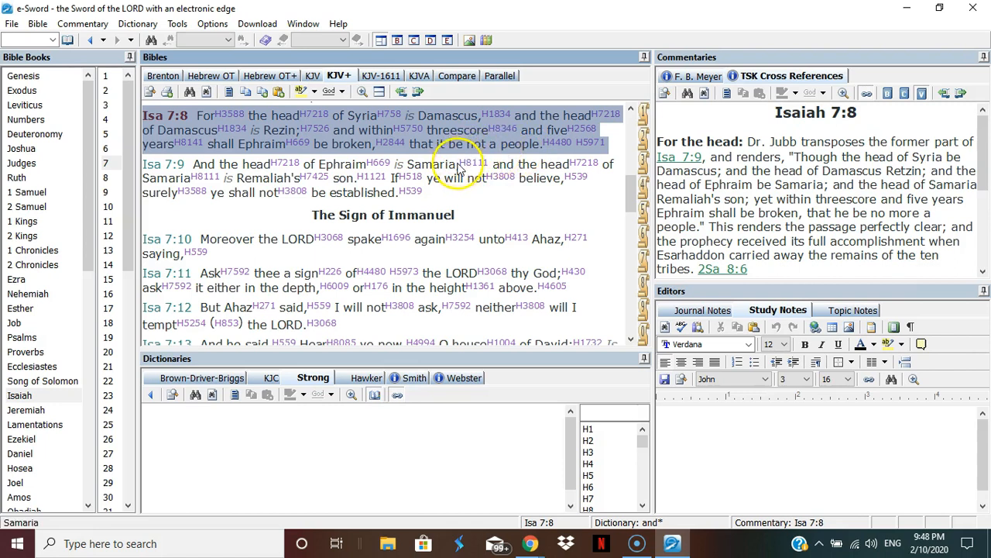
pyautogui.click(381, 165)
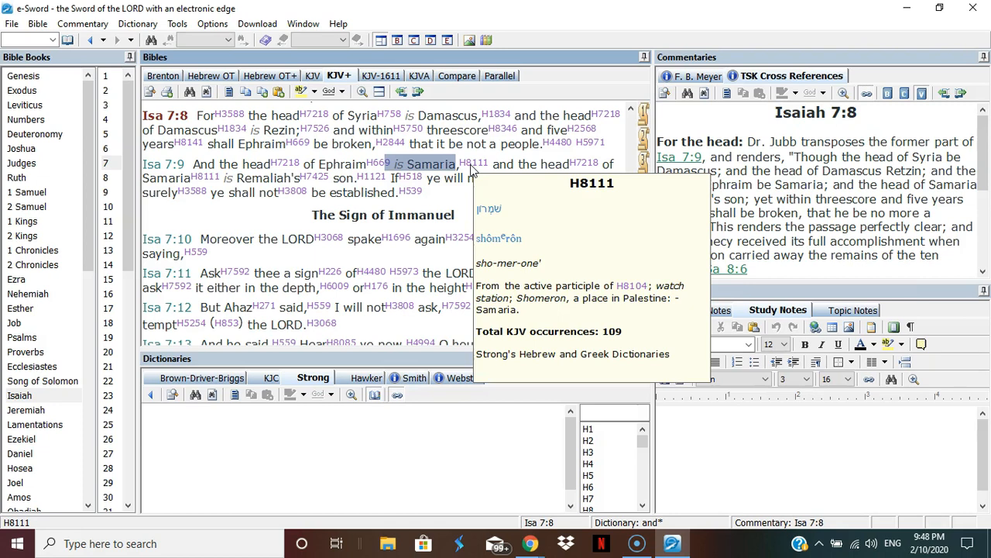
pyautogui.moveTo(471, 171)
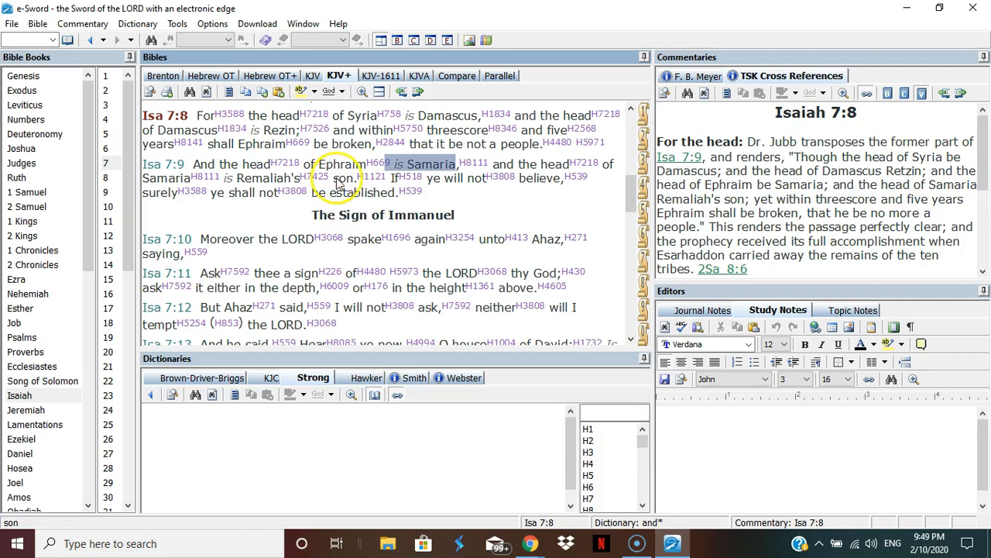
# Scroll the KJV+ pane to the 'The Sign of Immanuel' heading at Isaiah 7:10
pyautogui.scroll(-3)
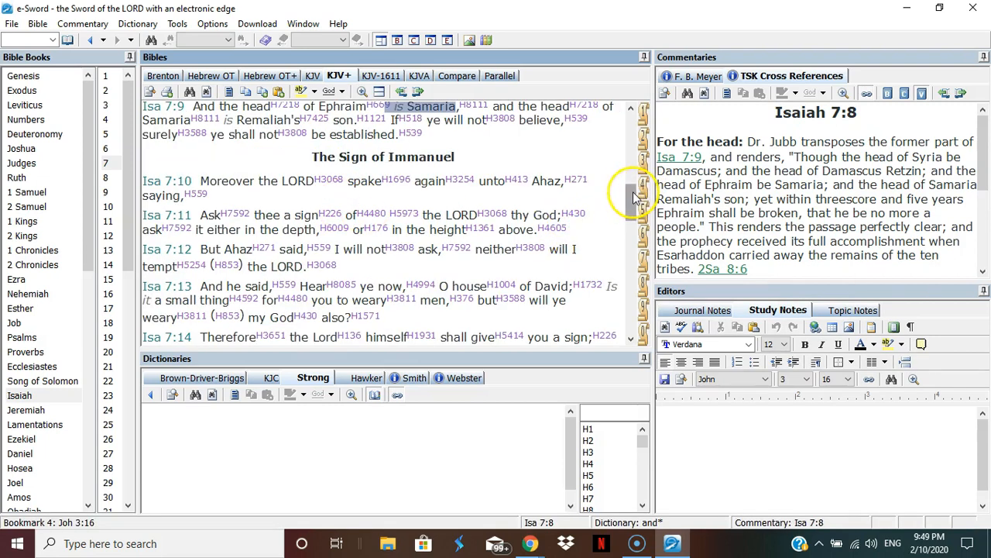
pyautogui.scroll(-3)
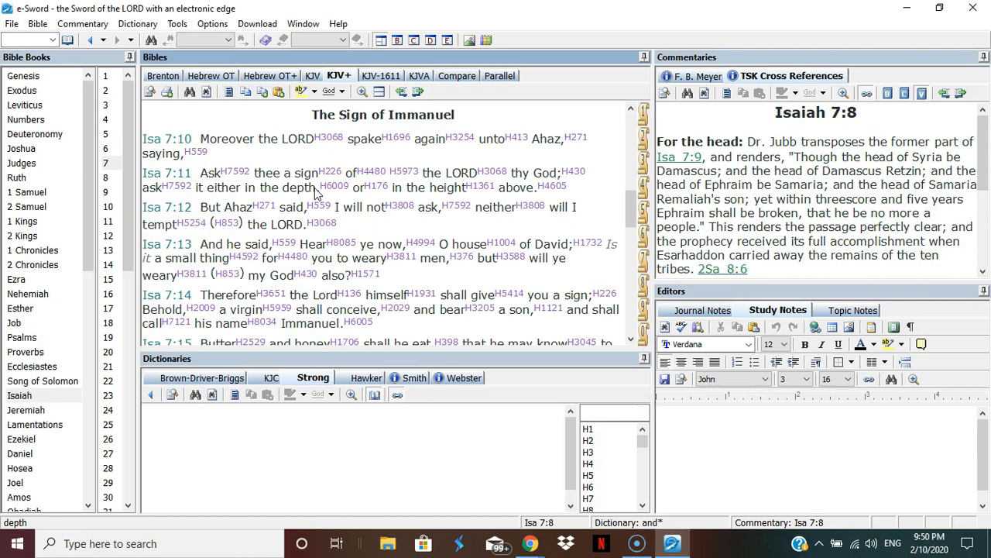
pyautogui.moveTo(318, 189)
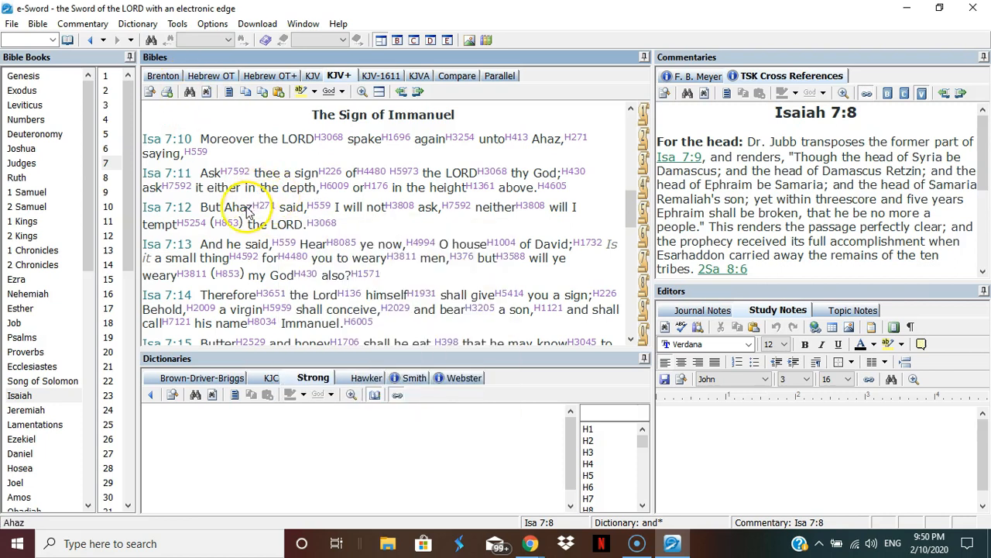
# Mark 'Ahaz' in Isaiah 7:12 and extend the marking to 'But Ahaz said'
pyautogui.doubleClick(235, 208)
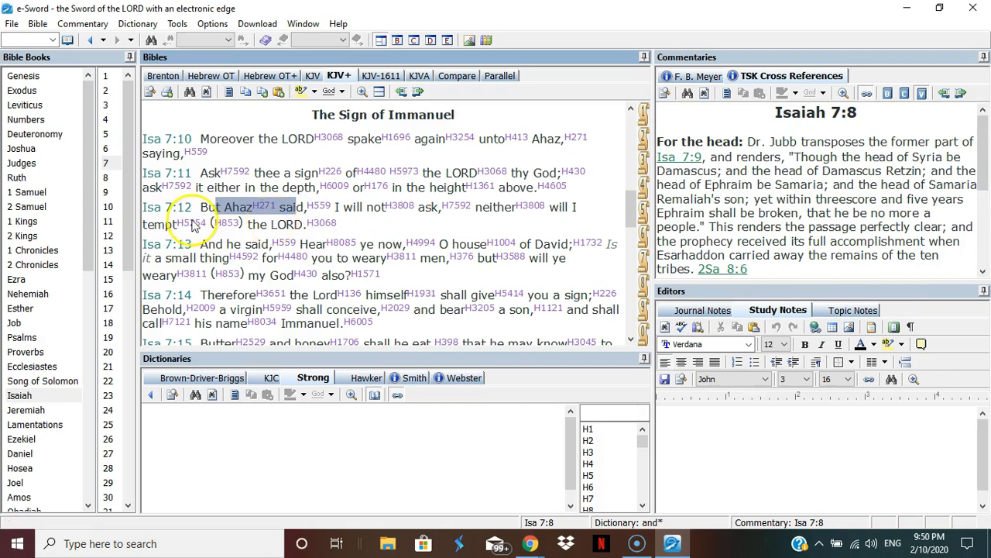
pyautogui.click(192, 223)
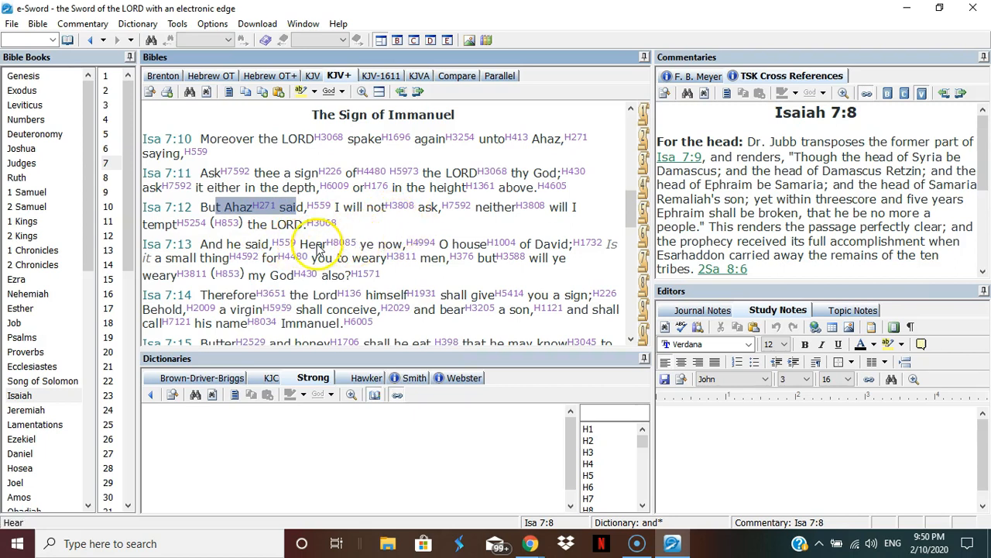
pyautogui.click(336, 243)
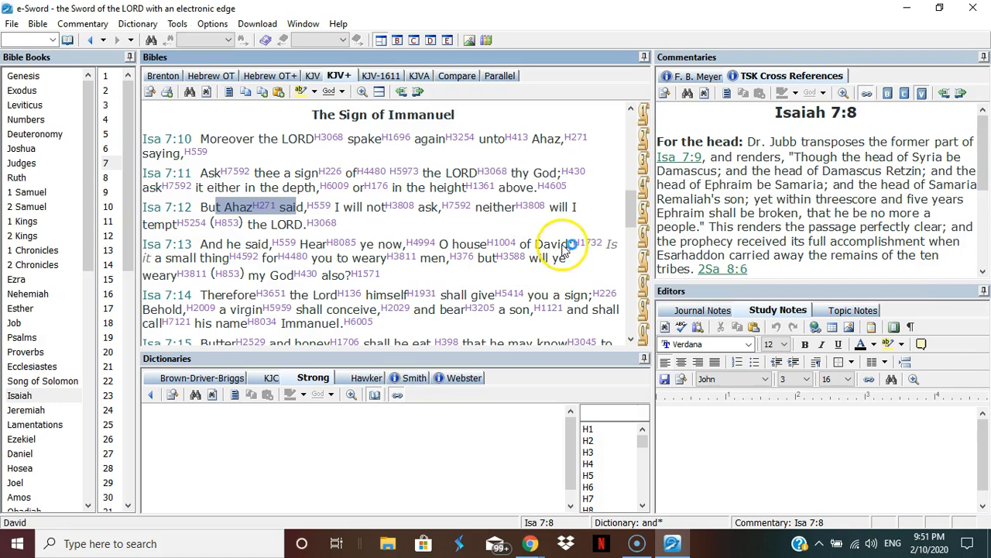
# Read on to Isaiah 7:14–7:18 and clear the marking over verses 13 and 14
pyautogui.scroll(-3)
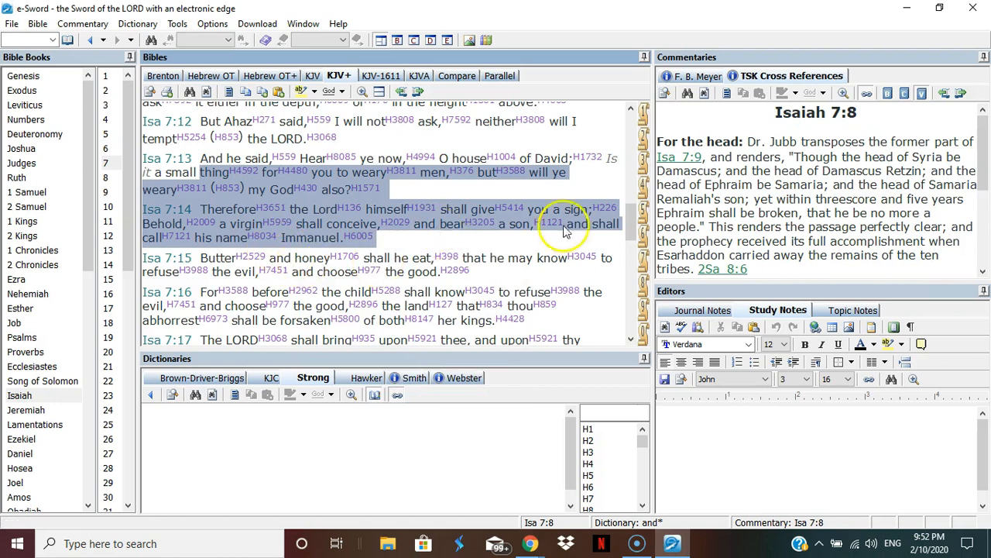
pyautogui.click(559, 208)
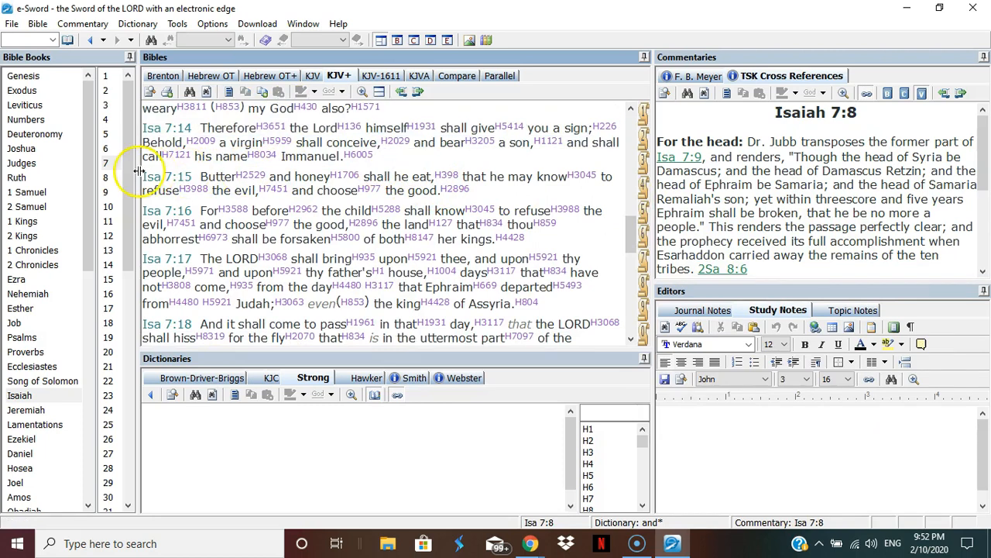
pyautogui.moveTo(143, 175); pyautogui.dragTo(276, 203)
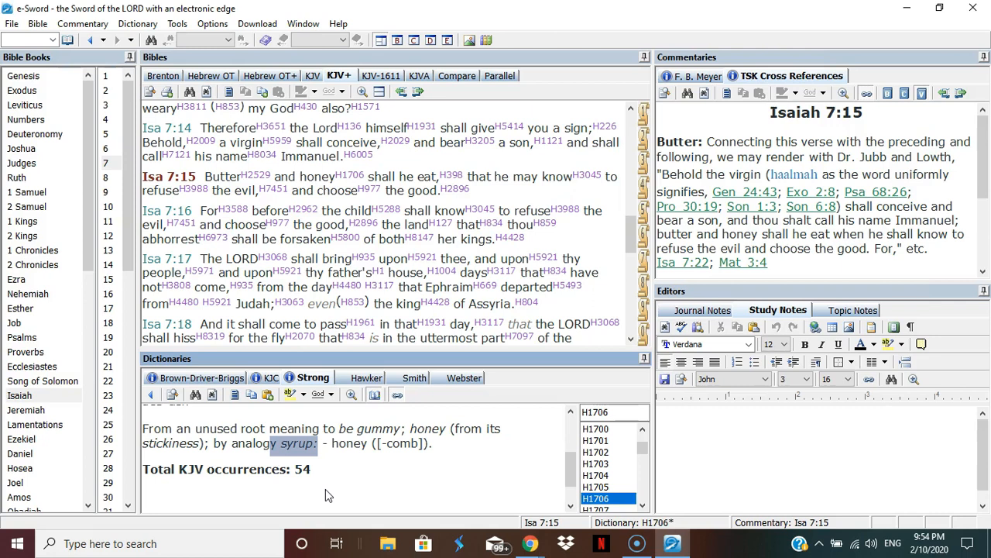
pyautogui.moveTo(316, 493)
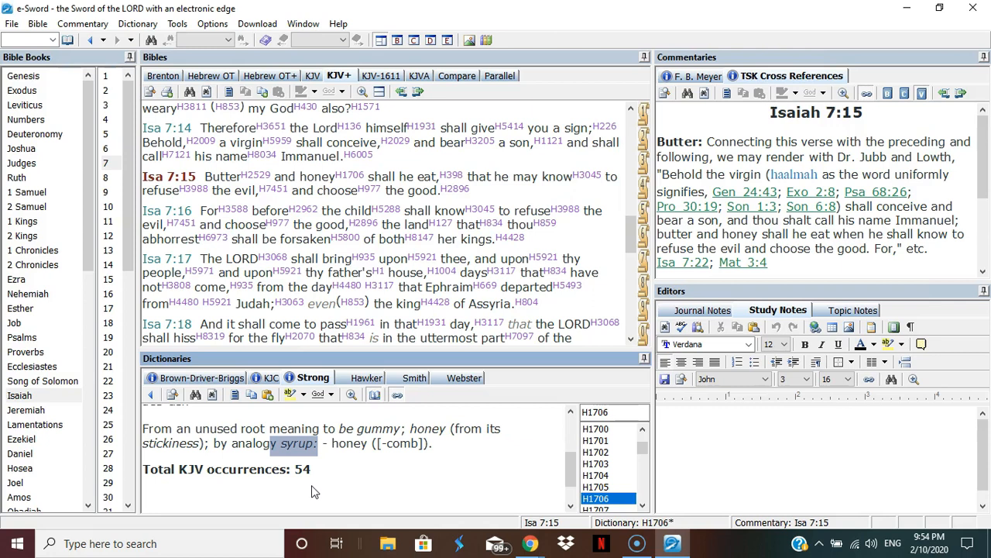
pyautogui.doubleClick(297, 443)
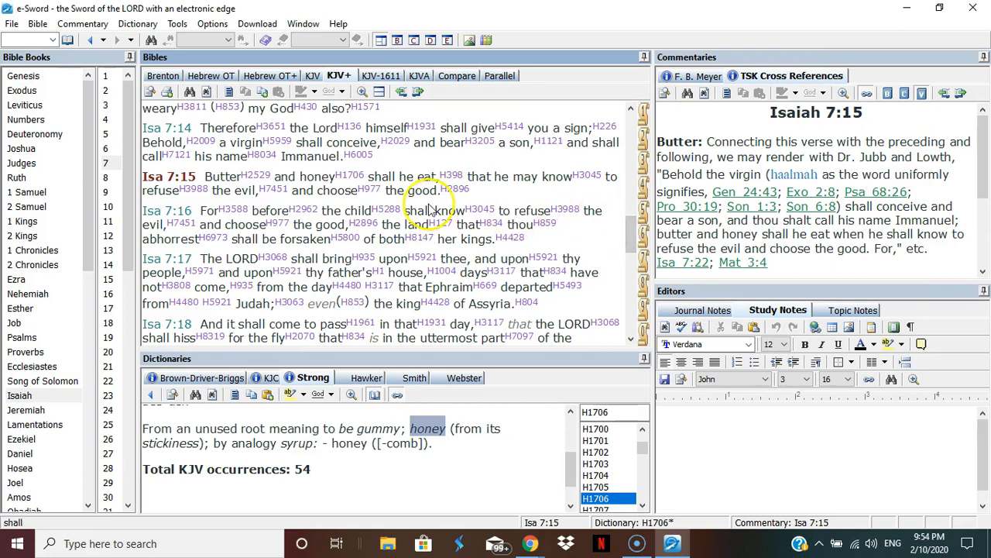
pyautogui.moveTo(344, 178)
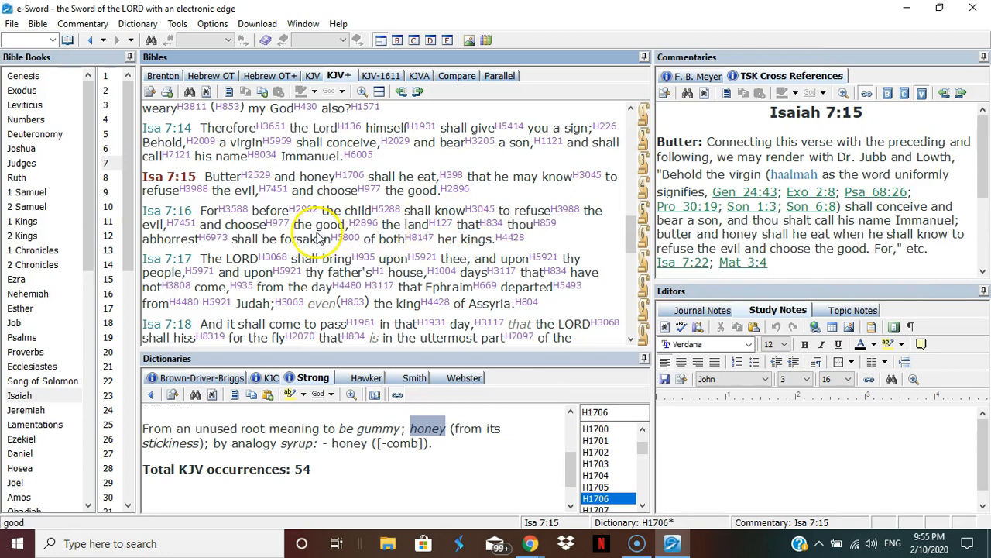
# Show the Strong's H4428 melek (king) entry for 'kings' in Isaiah 7:16
pyautogui.click(363, 223)
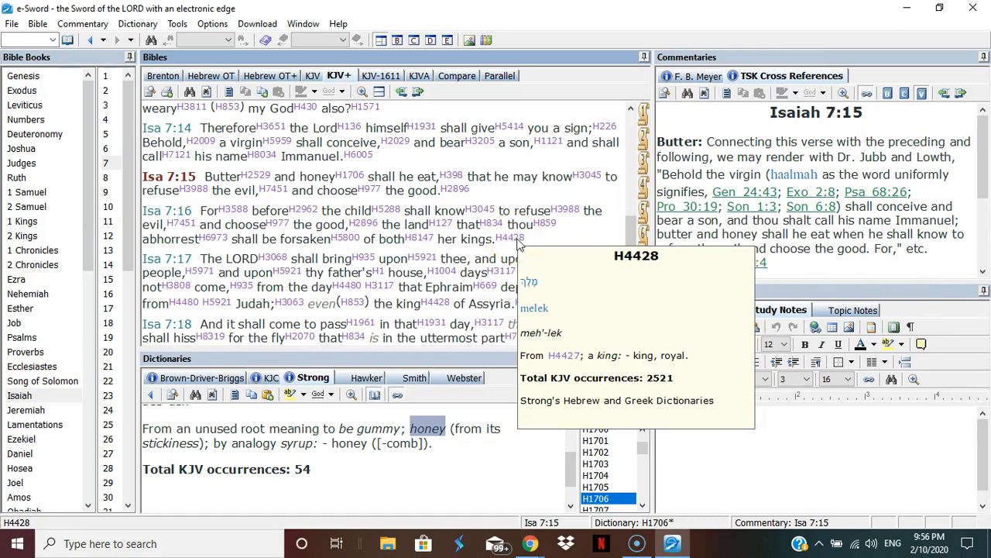
# Dismiss the king definition popup, leaving Isaiah 7:15–7:16 marked
pyautogui.click(536, 239)
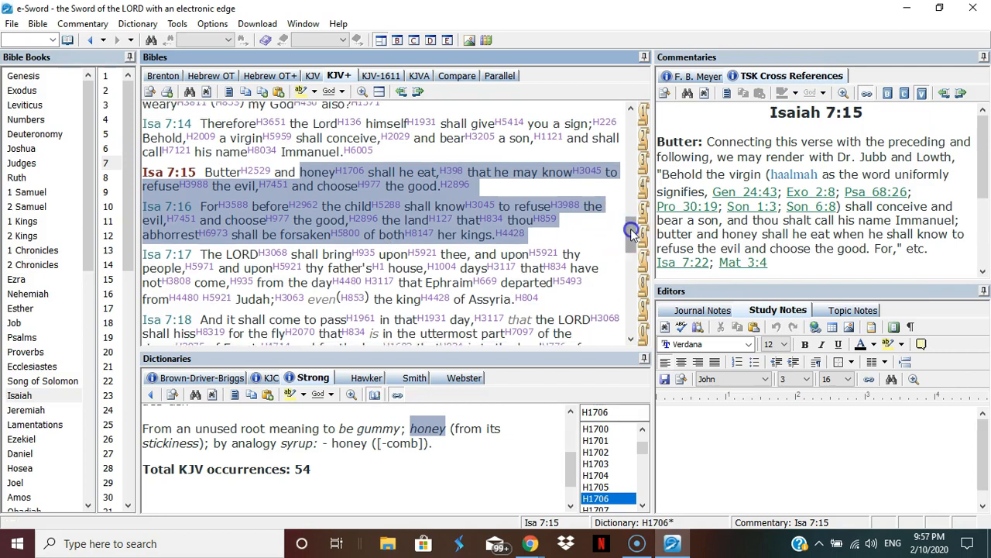
# Move down the KJV+ pane and mark Isaiah 7:17–18 instead of verses 15–16
pyautogui.scroll(-3)
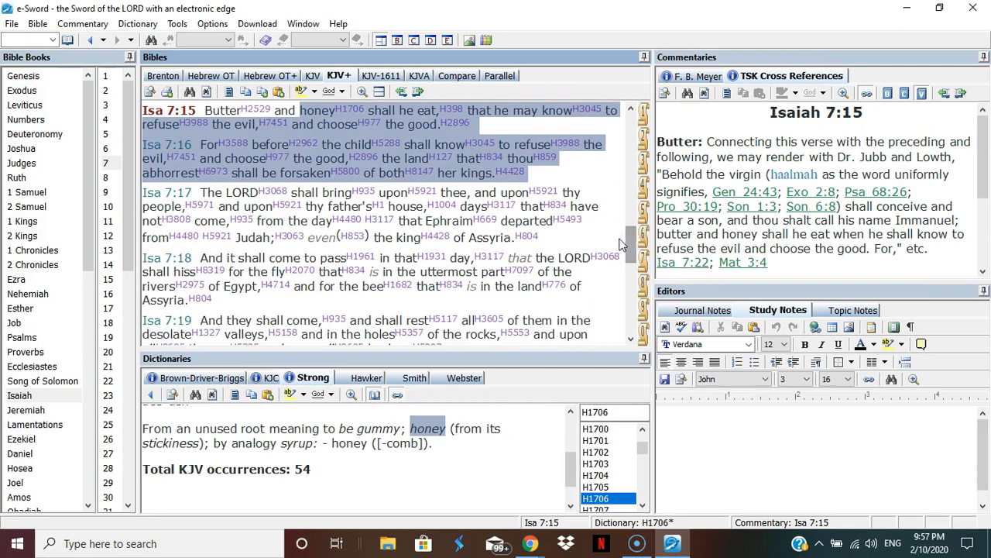
pyautogui.click(240, 192)
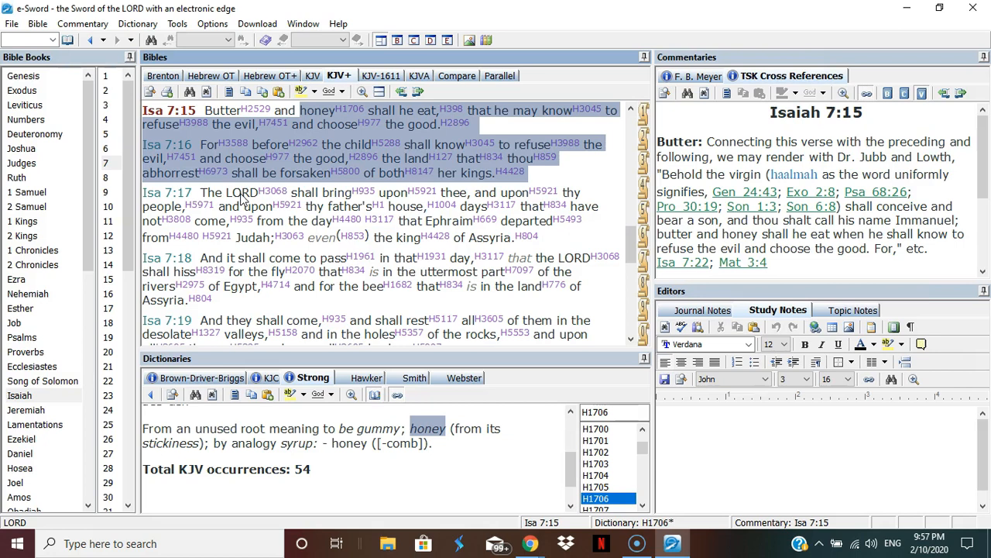
pyautogui.moveTo(240, 200)
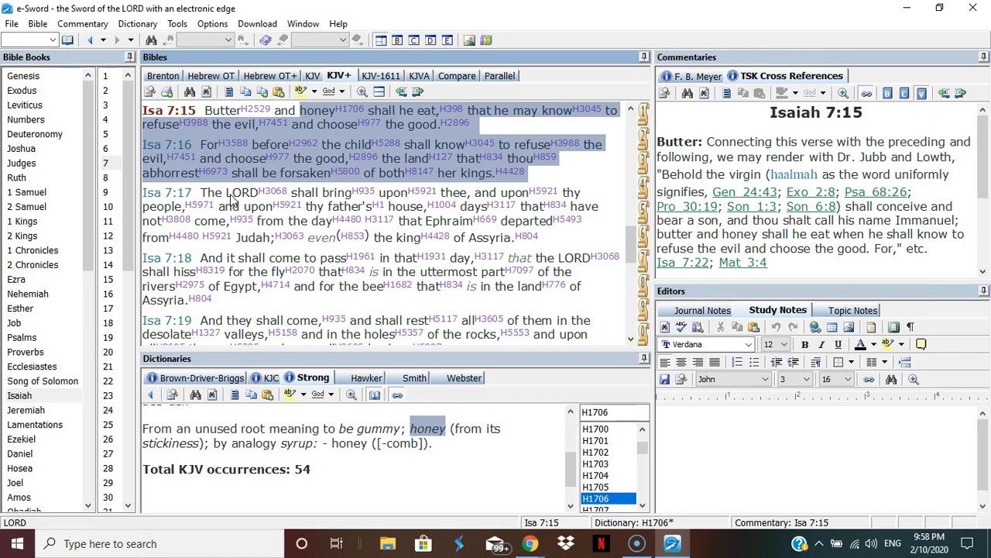
pyautogui.moveTo(235, 203)
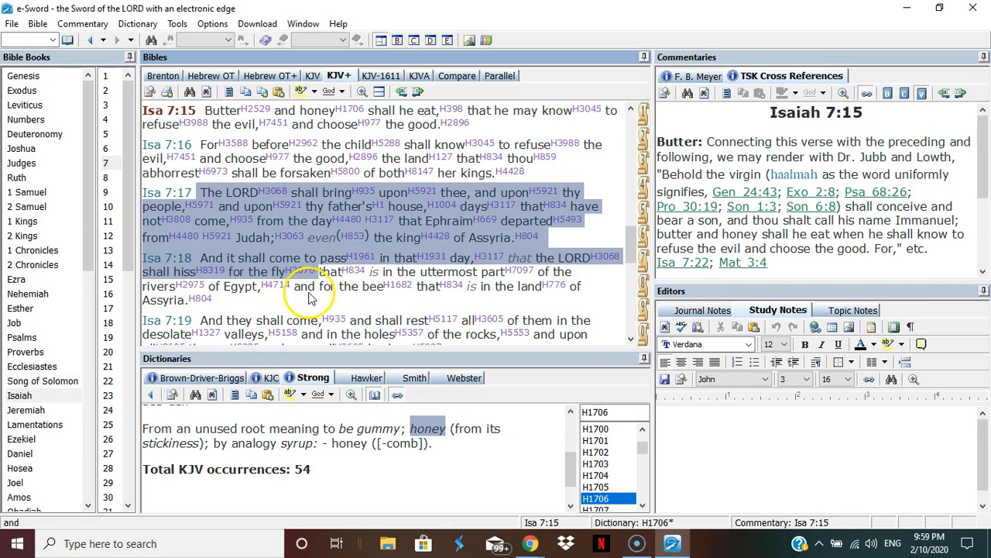
pyautogui.moveTo(369, 302)
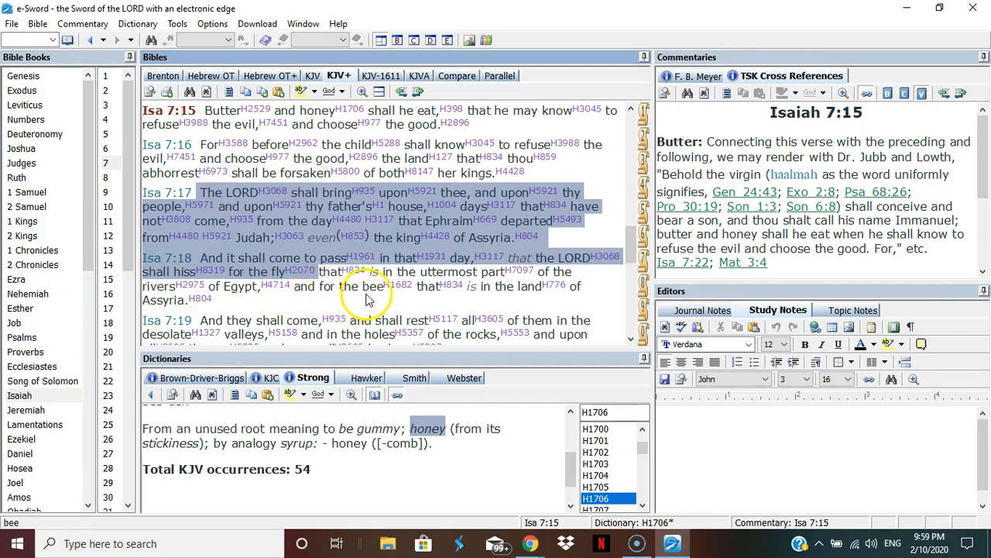
# Jump to John 3:16, then come back to Isaiah 7:1 with its TSK cross references
pyautogui.click(401, 285)
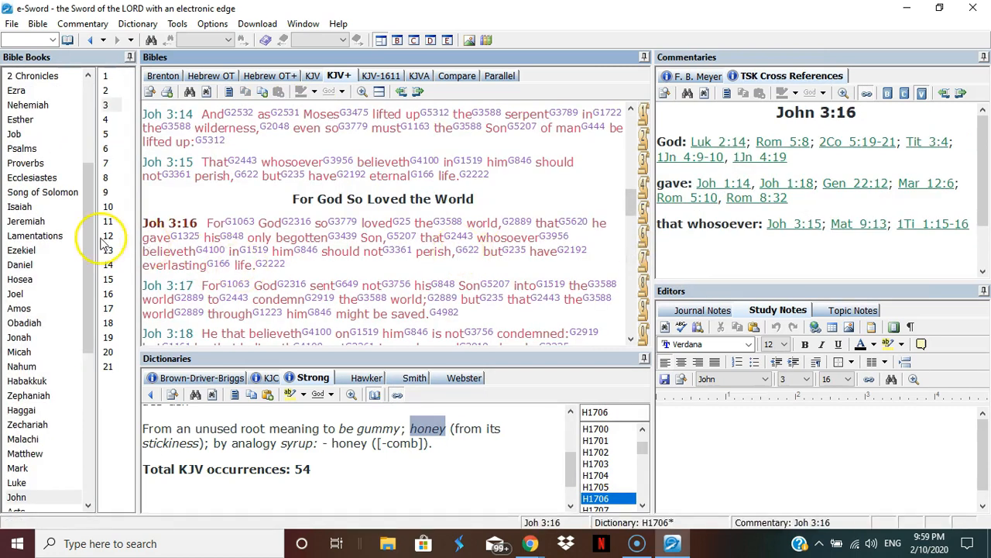
pyautogui.click(18, 206)
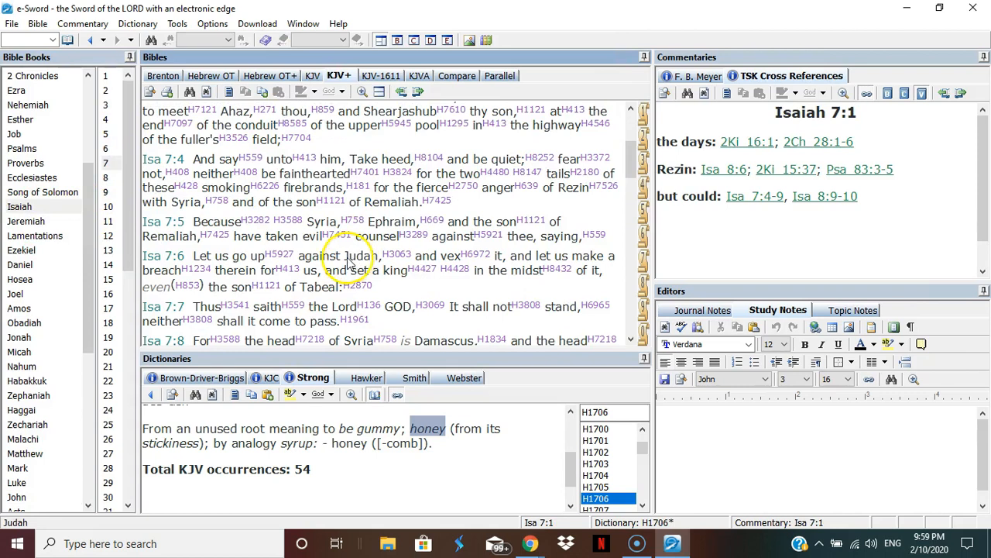
# Read down to Isaiah 7:18–21 and mark the word Assyria in verse 20
pyautogui.scroll(-3)
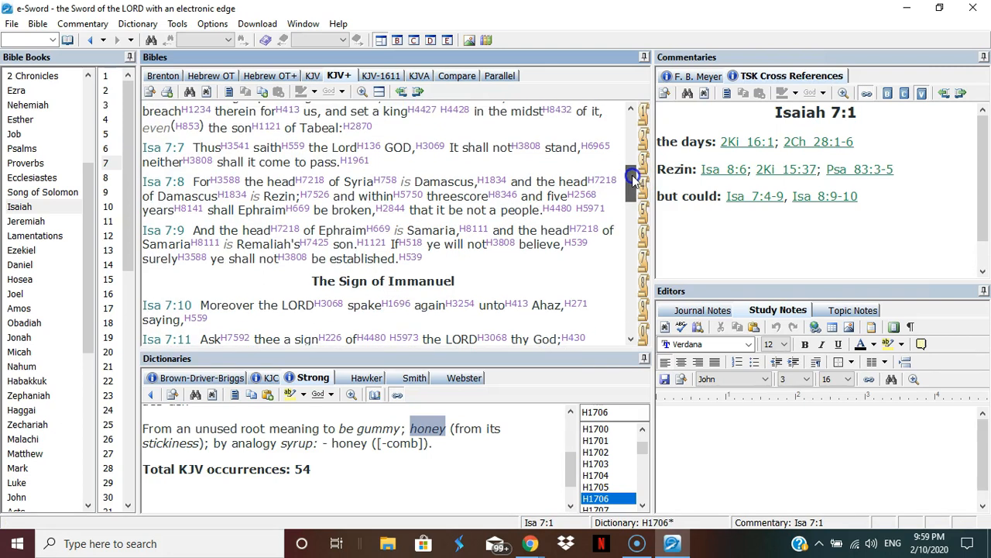
pyautogui.scroll(-3)
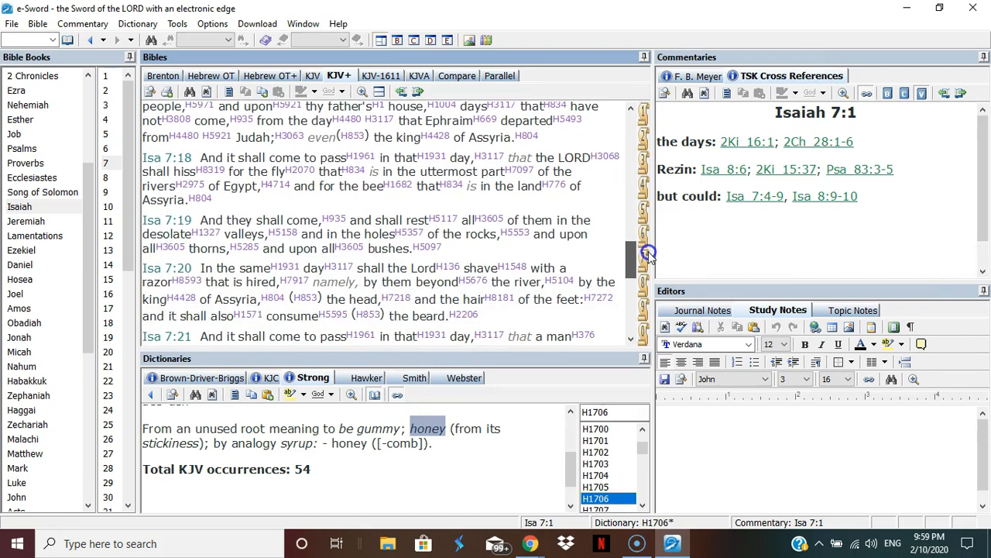
pyautogui.moveTo(453, 209)
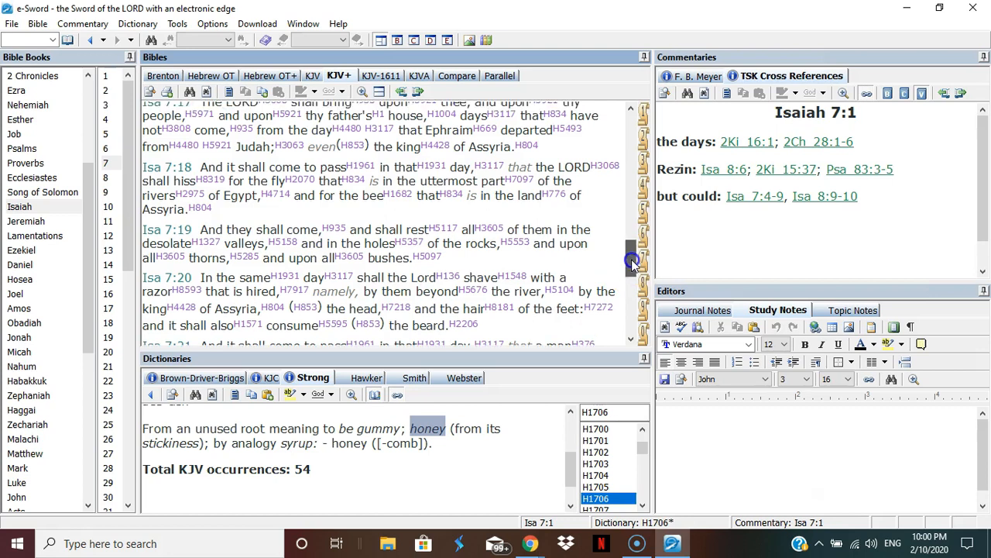
pyautogui.scroll(-3)
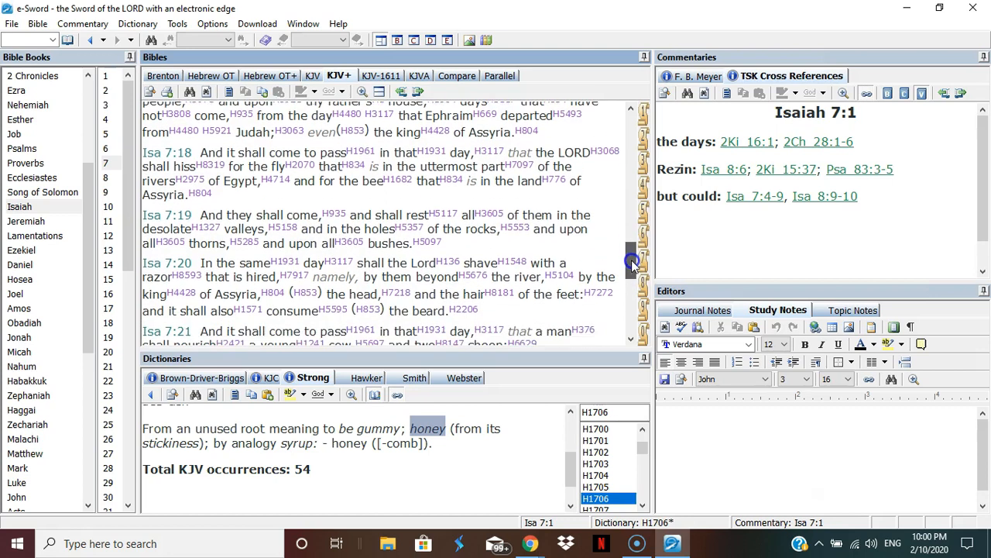
pyautogui.scroll(-3)
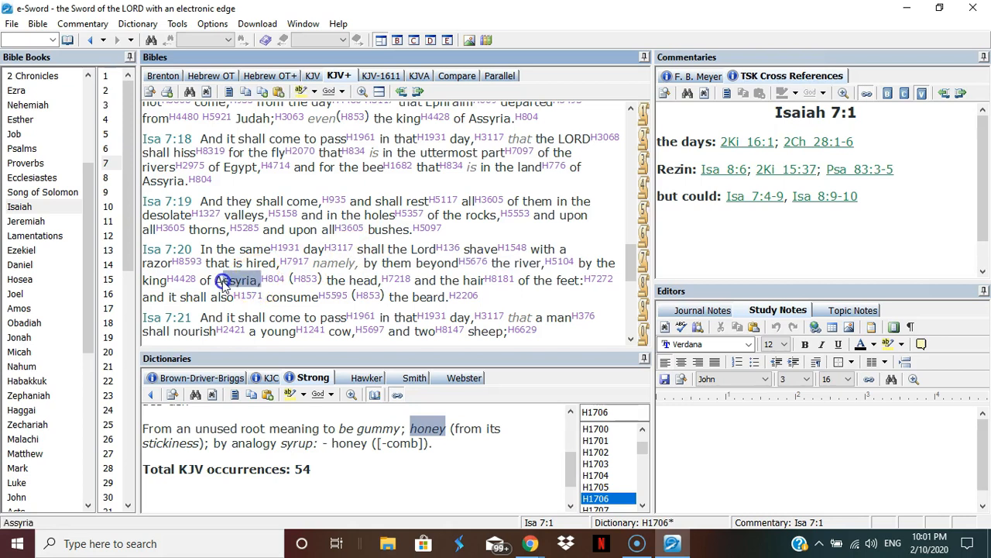
pyautogui.doubleClick(236, 279)
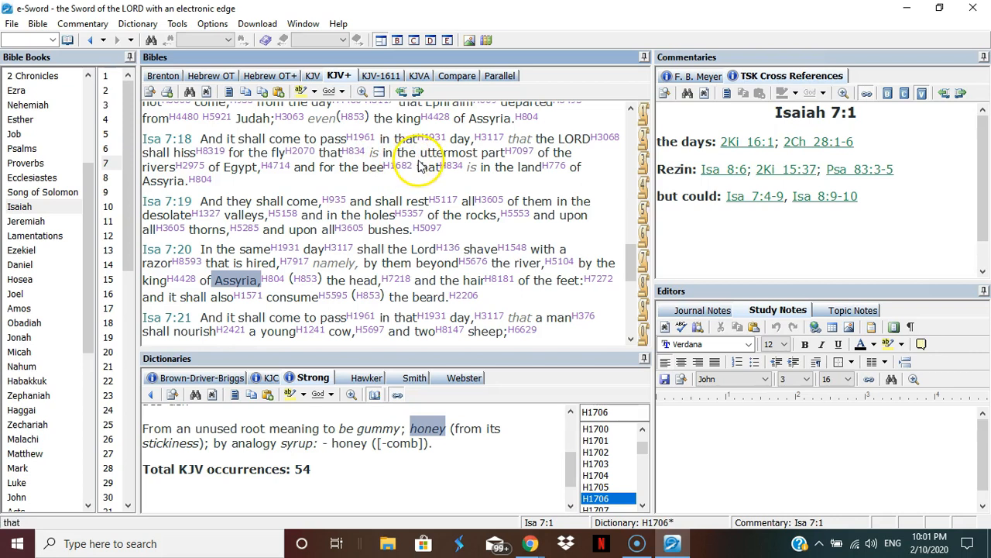
pyautogui.moveTo(245, 168)
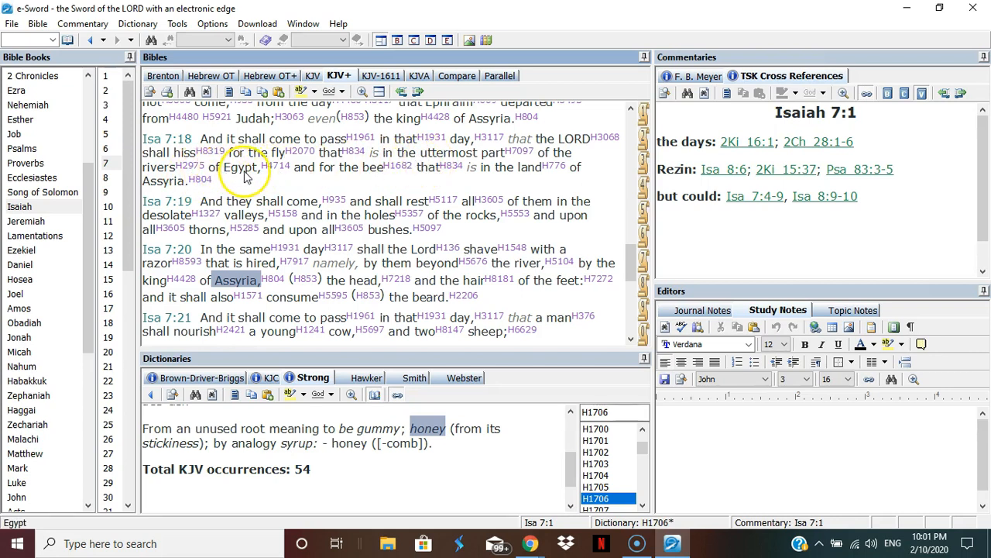
pyautogui.moveTo(418, 169)
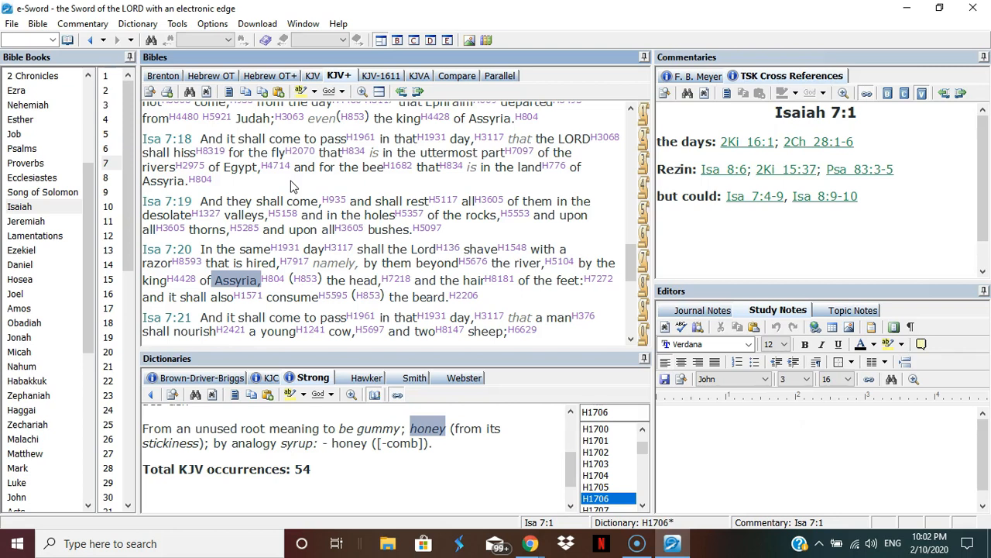
pyautogui.moveTo(458, 264)
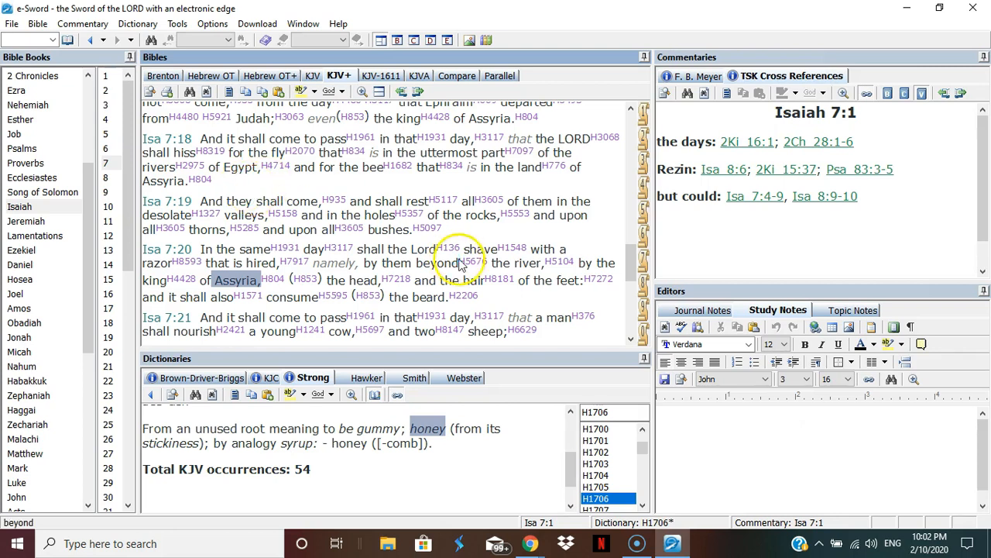
# Bring Isaiah 7:21–7:24 into view in the KJV+ pane
pyautogui.scroll(-3)
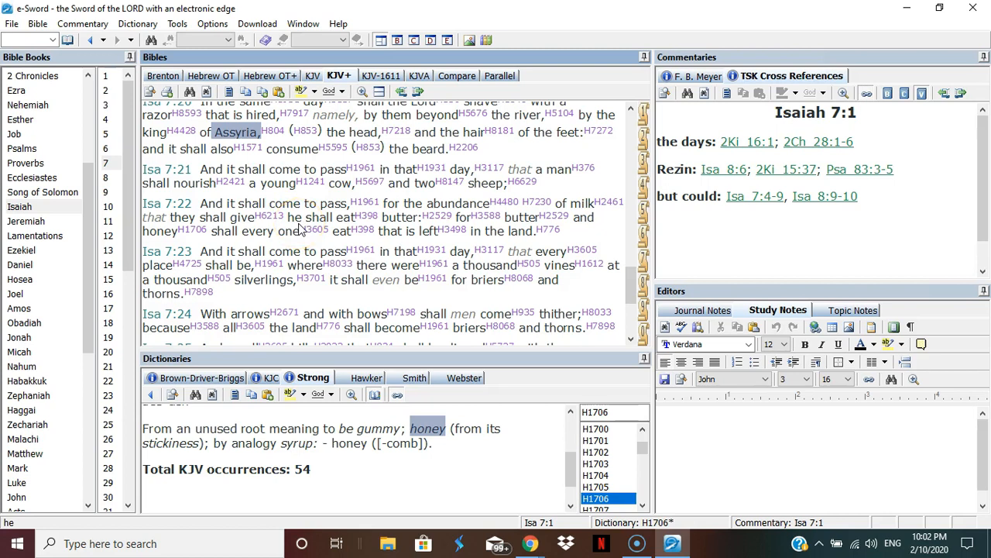
pyautogui.moveTo(338, 226)
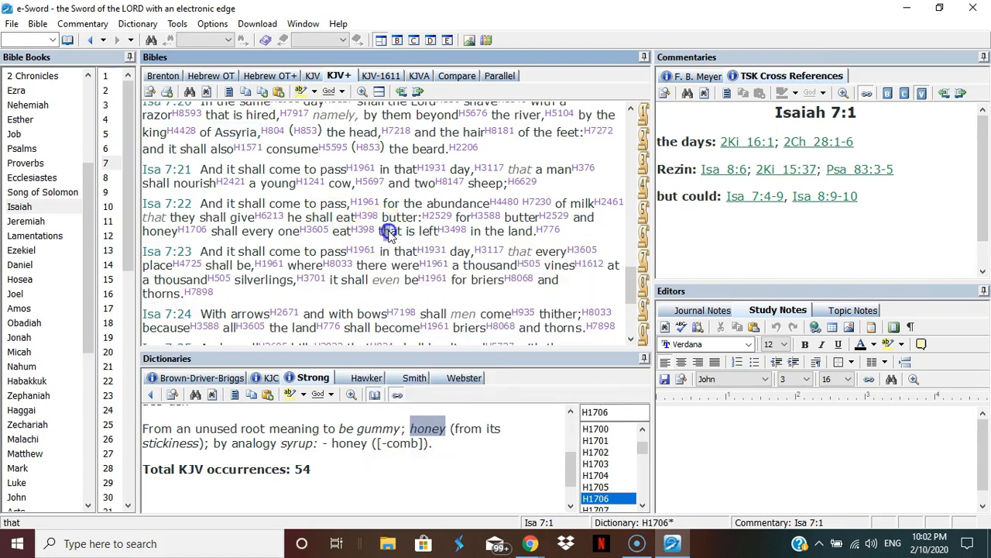
# Highlight 'that is left in the land', 'and two sheep', and the abundance of milk phrase in 7:21–22
pyautogui.moveTo(387, 229); pyautogui.dragTo(527, 229)
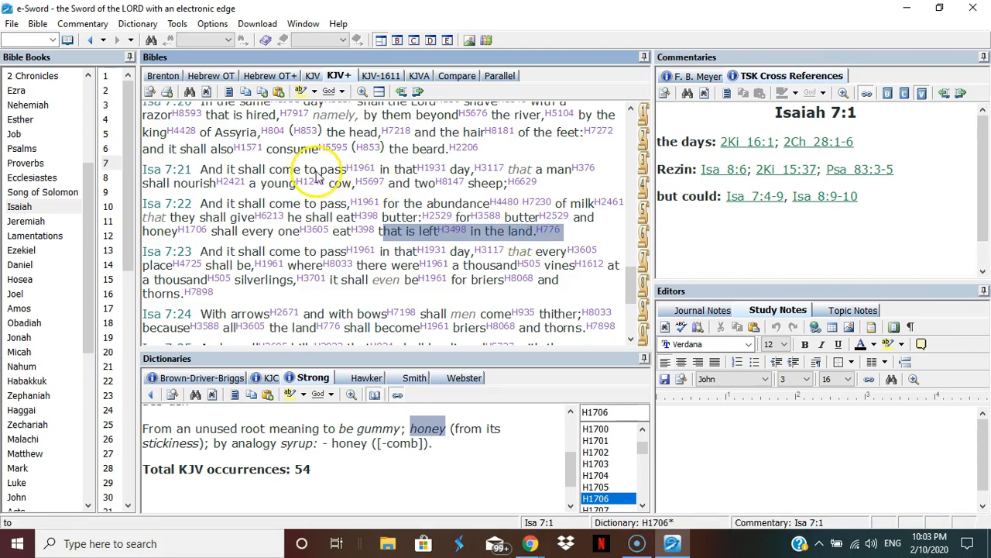
pyautogui.moveTo(267, 172)
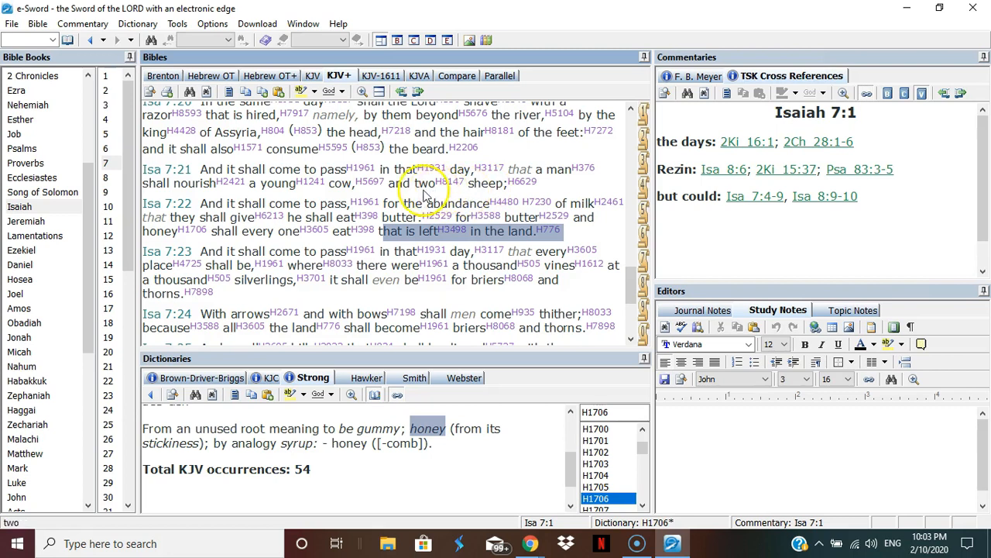
pyautogui.moveTo(504, 195)
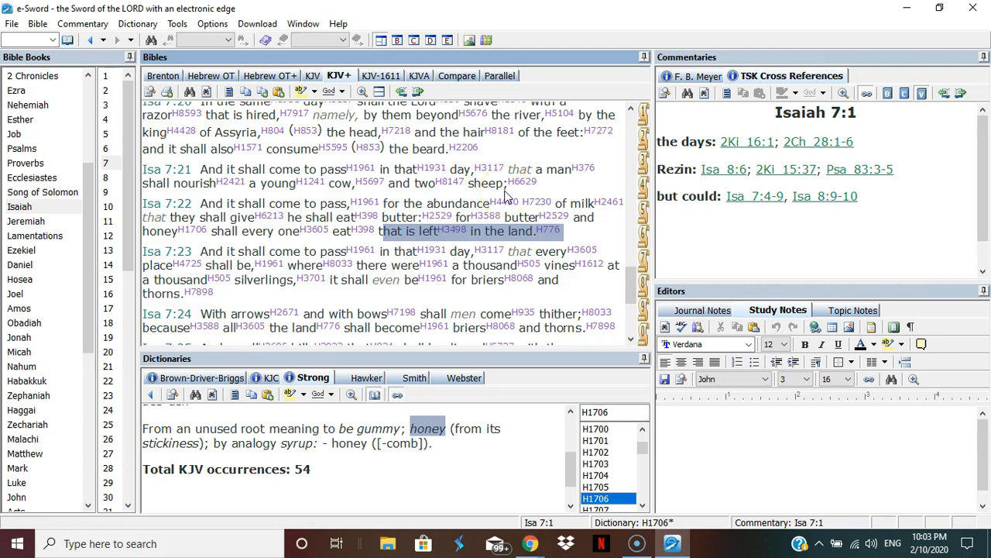
pyautogui.click(524, 183)
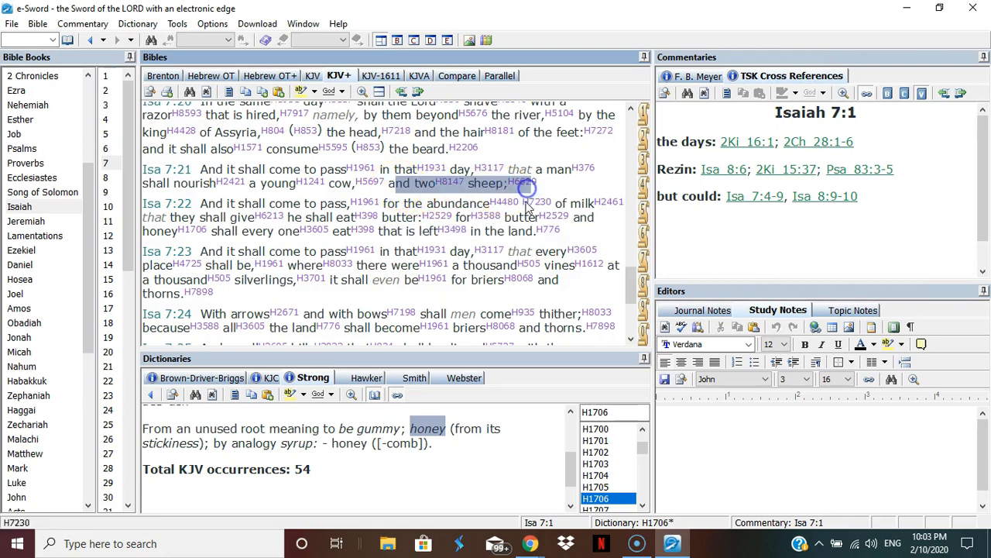
pyautogui.click(526, 231)
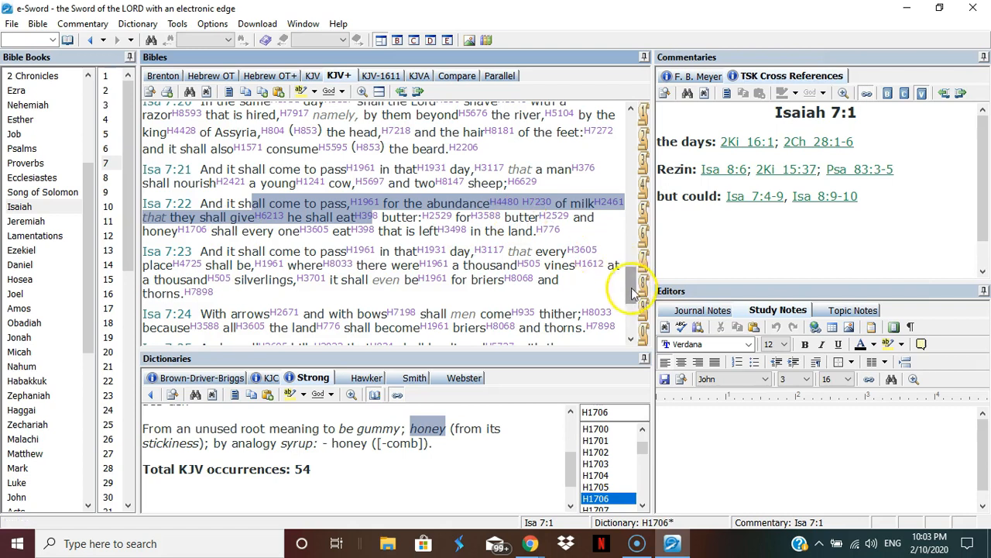
# Bring Isaiah 7:24 and 7:25 into view at the end of the chapter
pyautogui.scroll(-3)
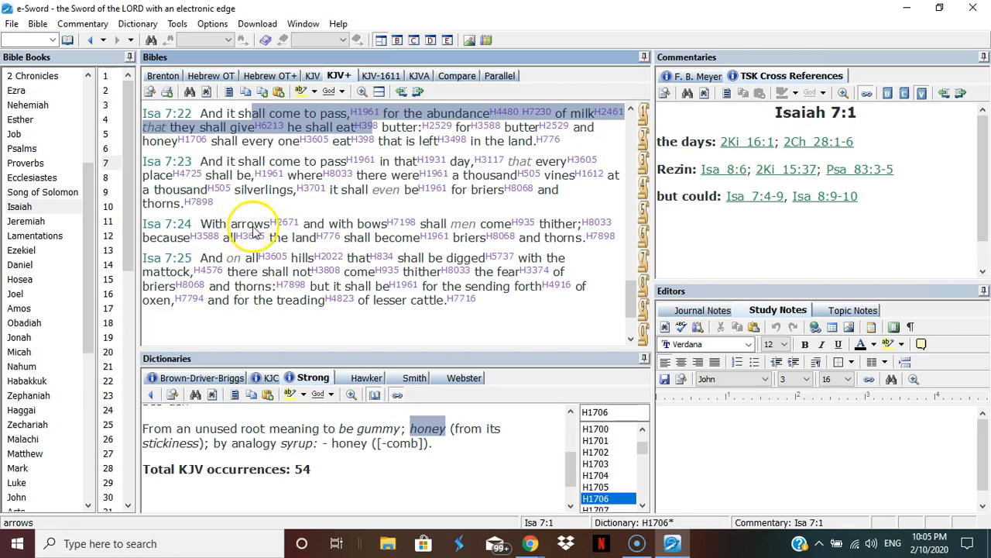
pyautogui.moveTo(462, 223)
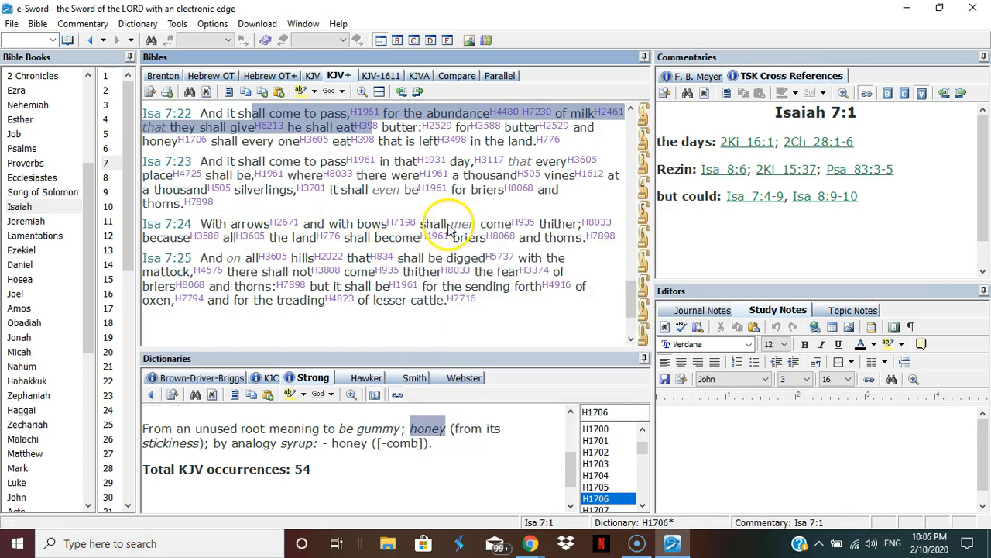
# Highlight 'briers and thorns' at the end of Isaiah 7:24
pyautogui.click(434, 223)
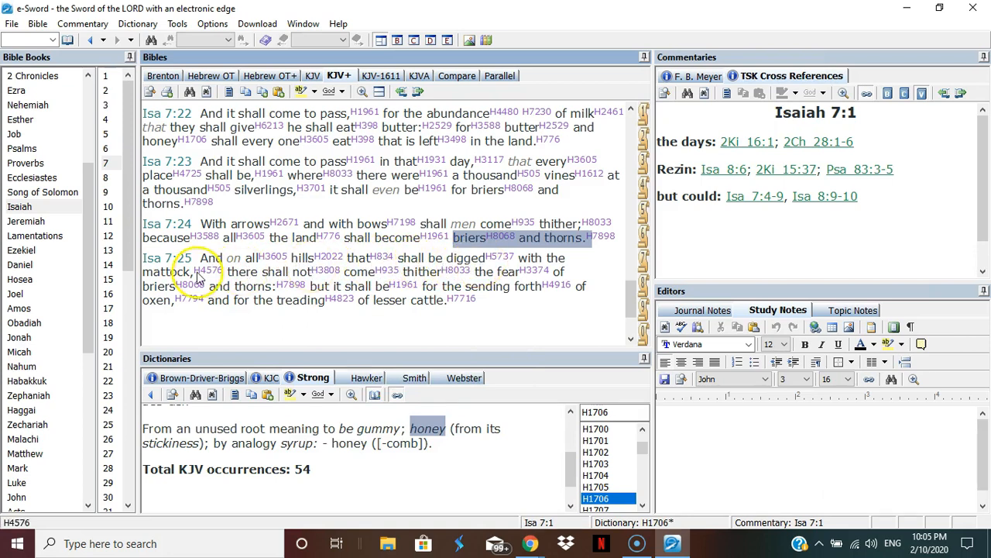
pyautogui.moveTo(208, 270)
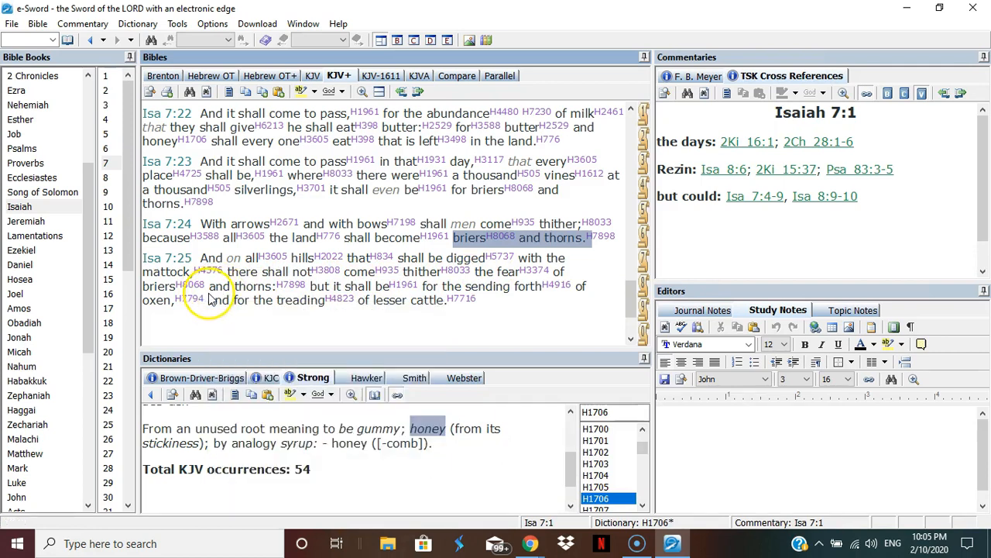
pyautogui.moveTo(384, 292)
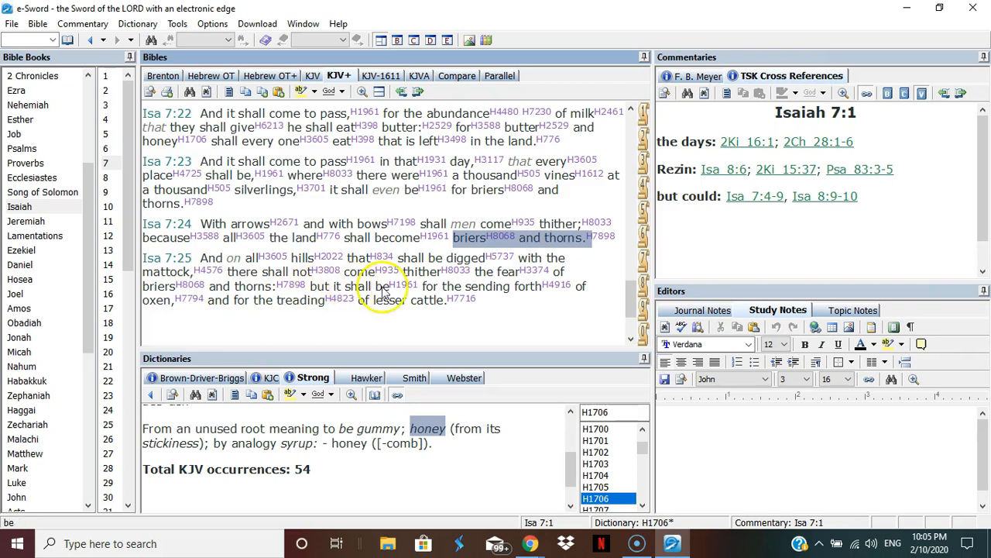
pyautogui.moveTo(473, 297)
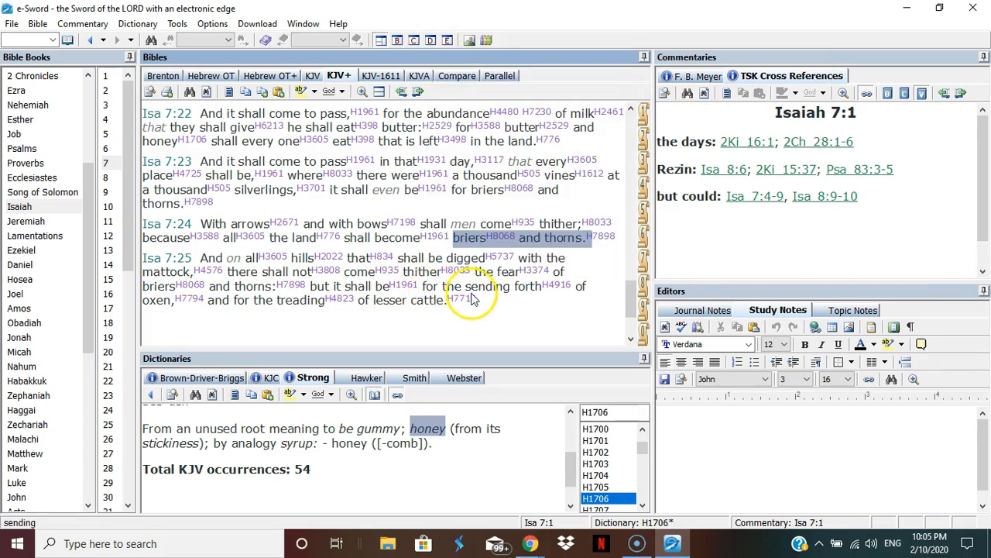